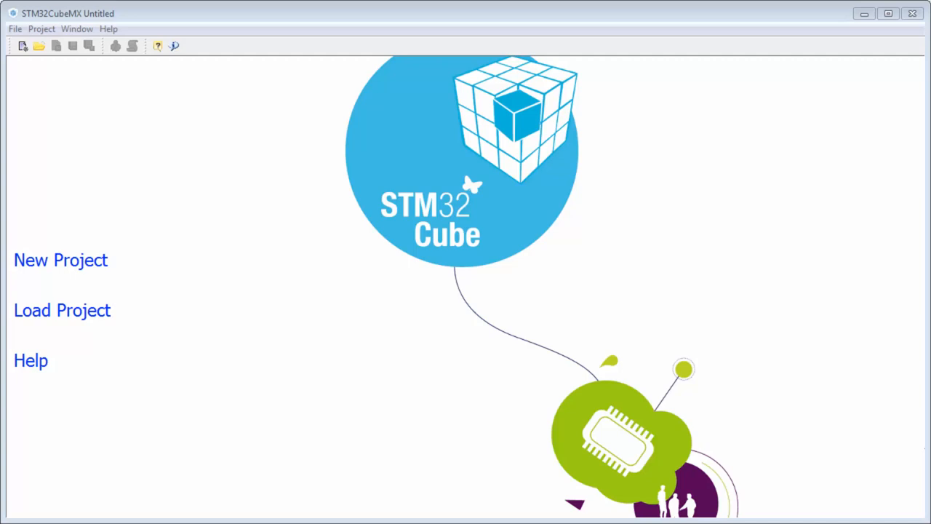
# Create a new CubeMX project for the STM32F401RETx (STM32F401 line, LQFP64 package).
pyautogui.click(60, 259)
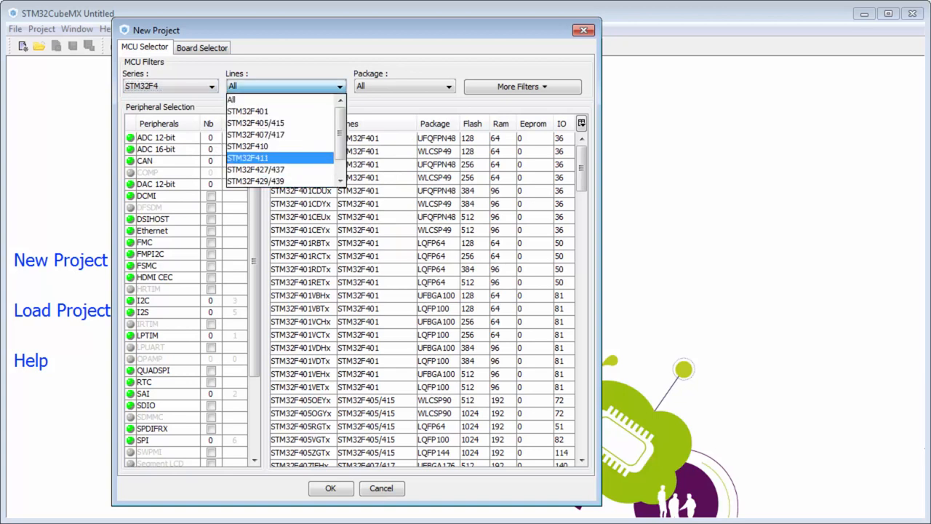
pyautogui.click(248, 110)
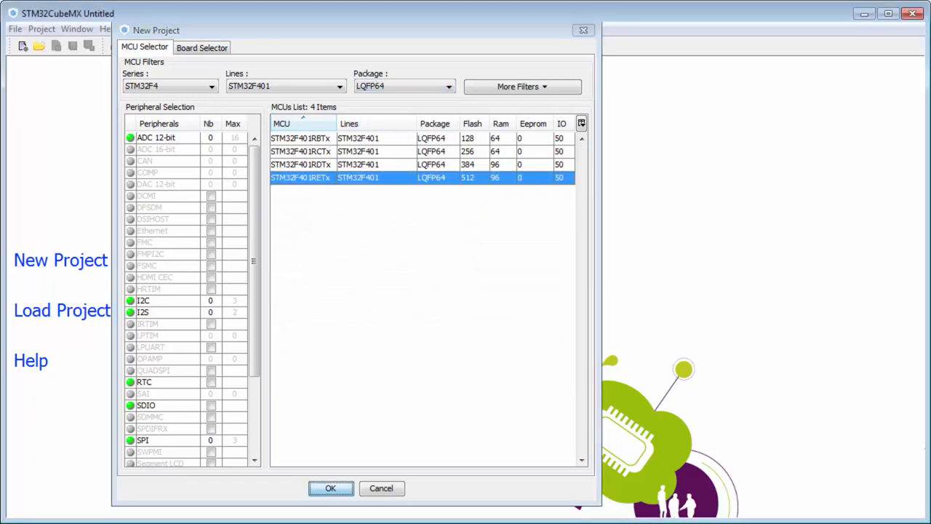
pyautogui.click(330, 488)
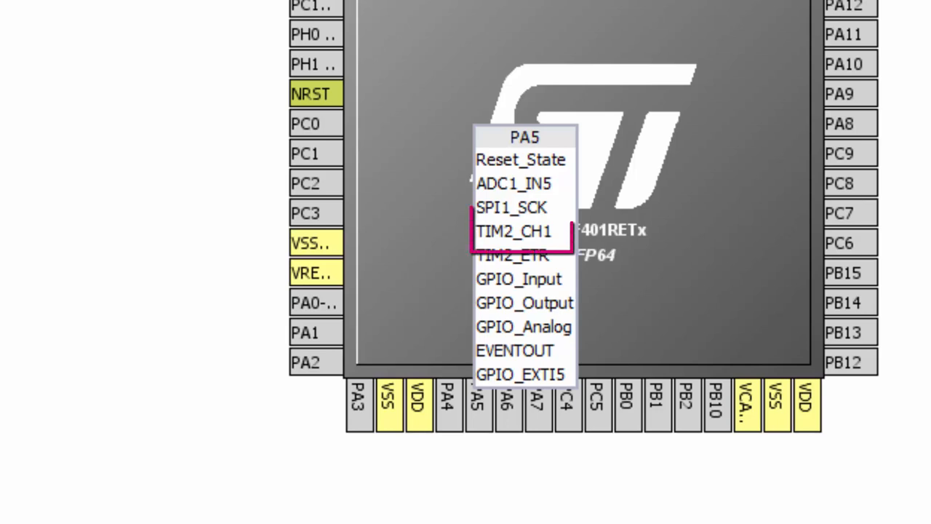
# Set pin PA5 to the TIM2_CH1 function on the chip pinout.
pyautogui.click(514, 231)
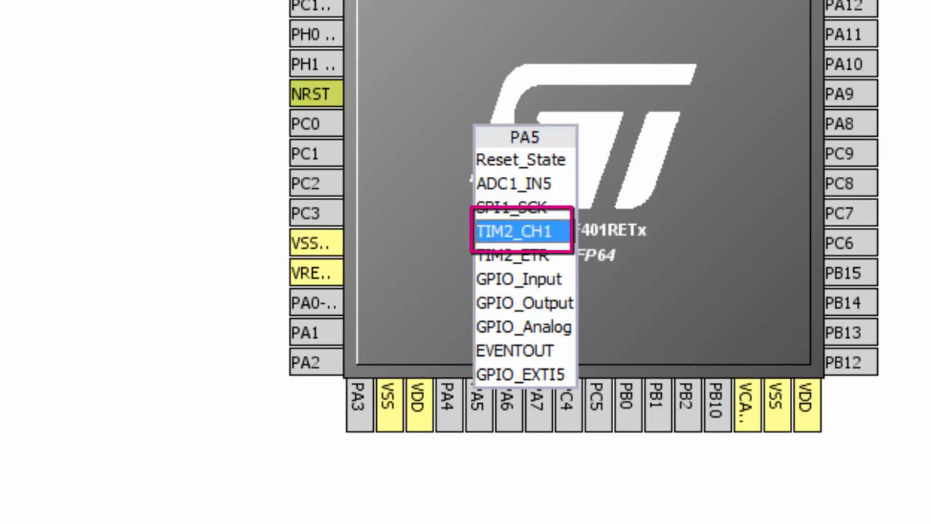
pyautogui.click(512, 231)
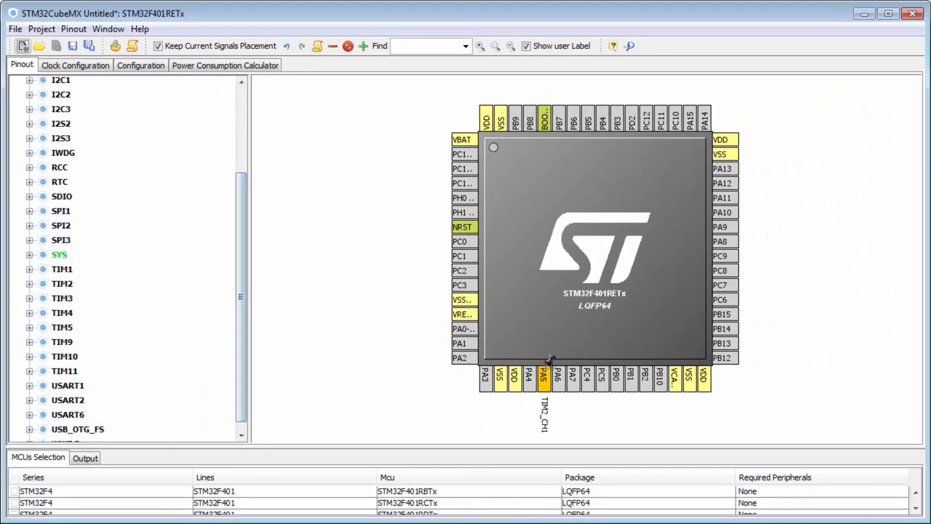
# Give TIM2 Internal Clock and PWM Generation CH1 on Channel1, then view the clock tree.
pyautogui.click(29, 282)
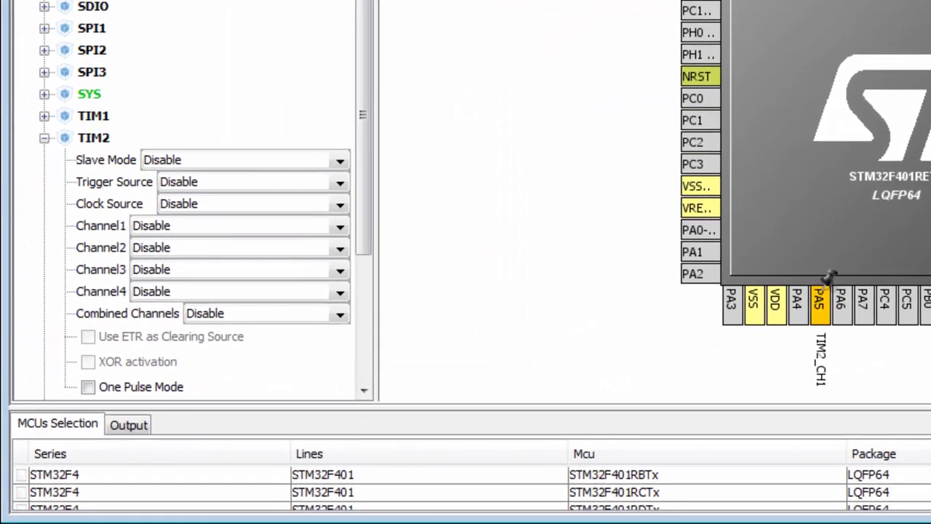
pyautogui.scroll(-3)
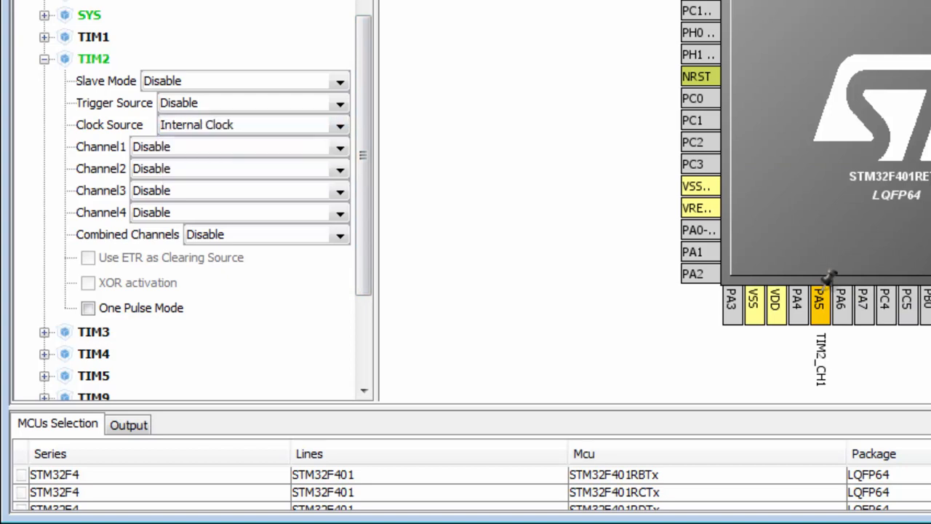
pyautogui.moveTo(819, 302)
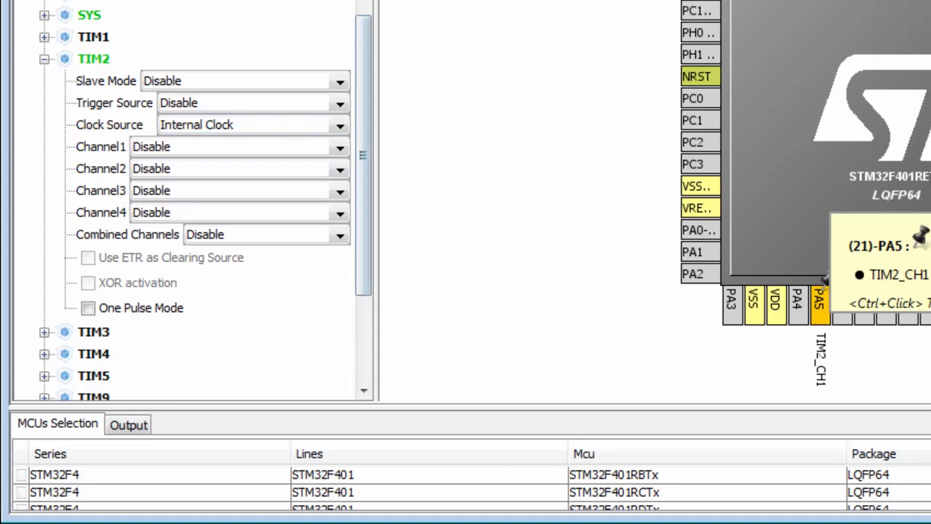
pyautogui.moveTo(822, 280)
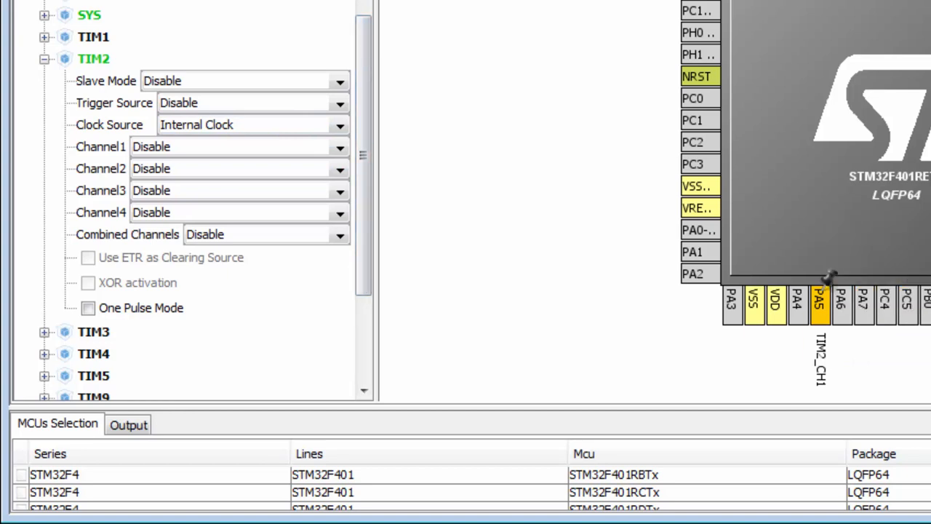
pyautogui.click(339, 146)
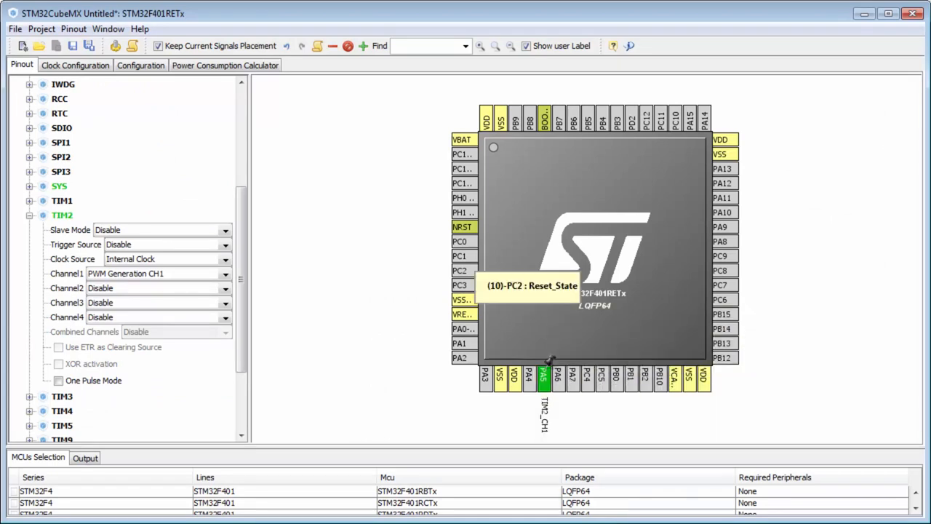
pyautogui.moveTo(595, 254)
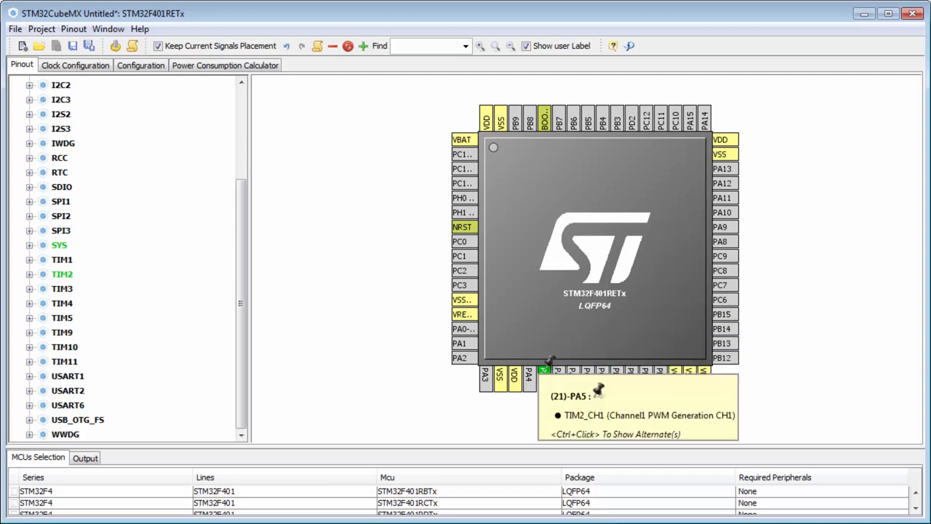
pyautogui.click(544, 370)
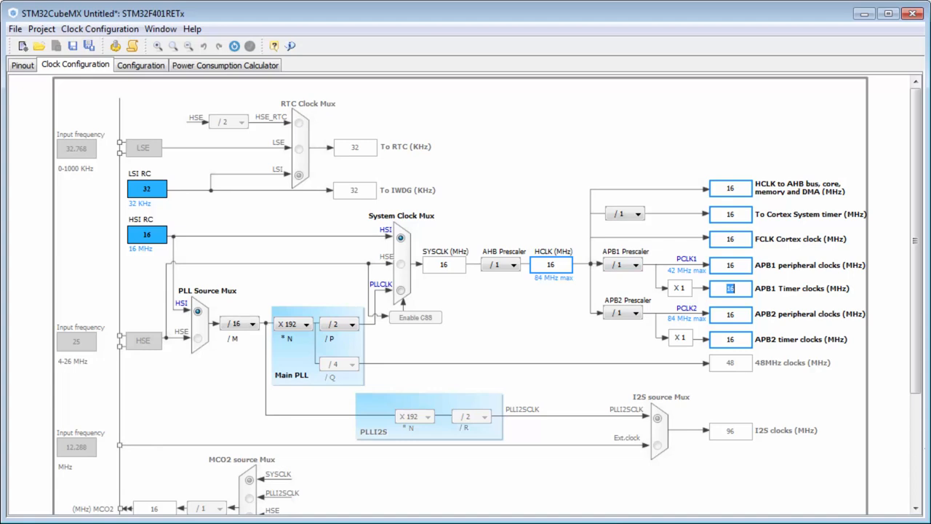
# Open TIM2's configuration window from the Configuration tab's Control section.
pyautogui.click(730, 288)
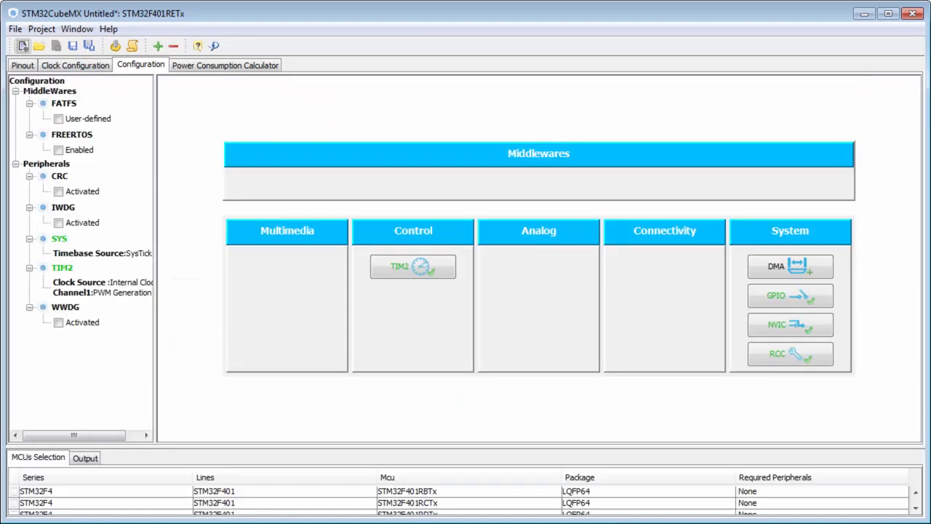
pyautogui.doubleClick(413, 267)
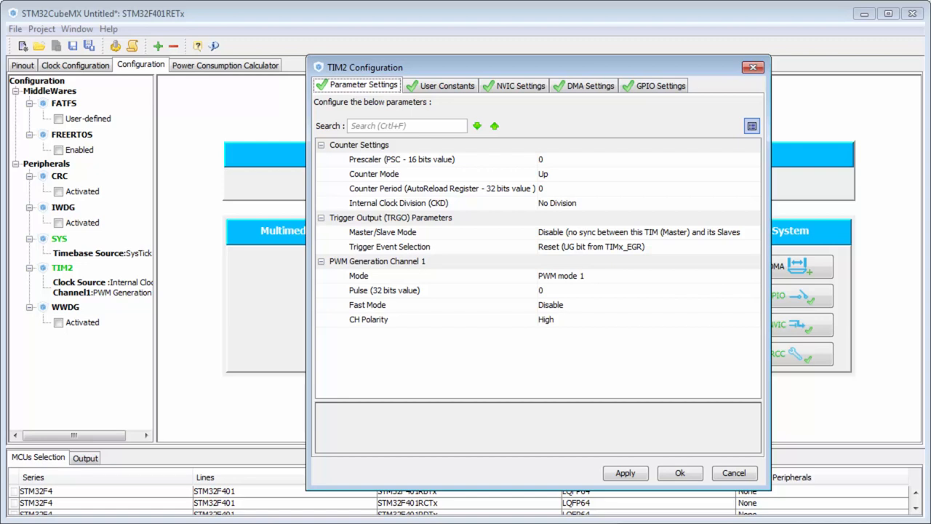
# Enter TIM2 prescaler 999, counter period 15999 and channel 1 pulse 7999.
pyautogui.click(400, 159)
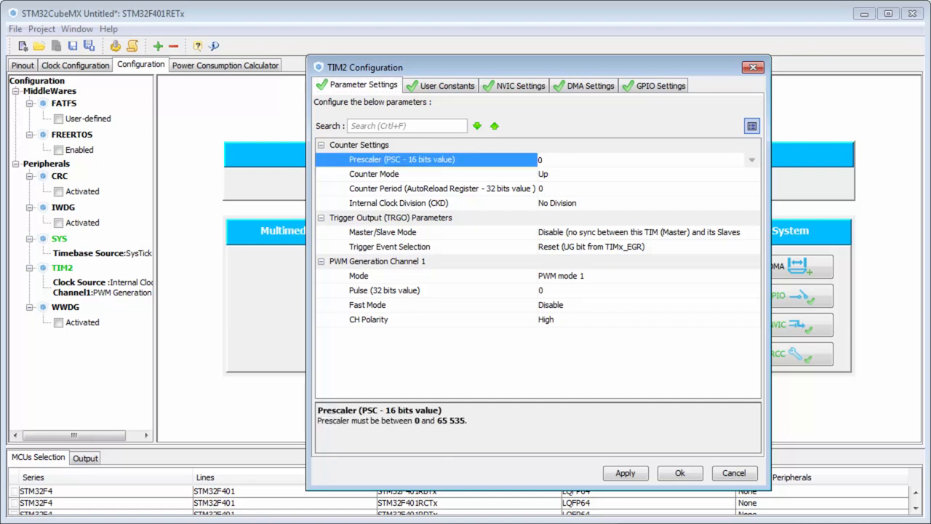
pyautogui.write('999')
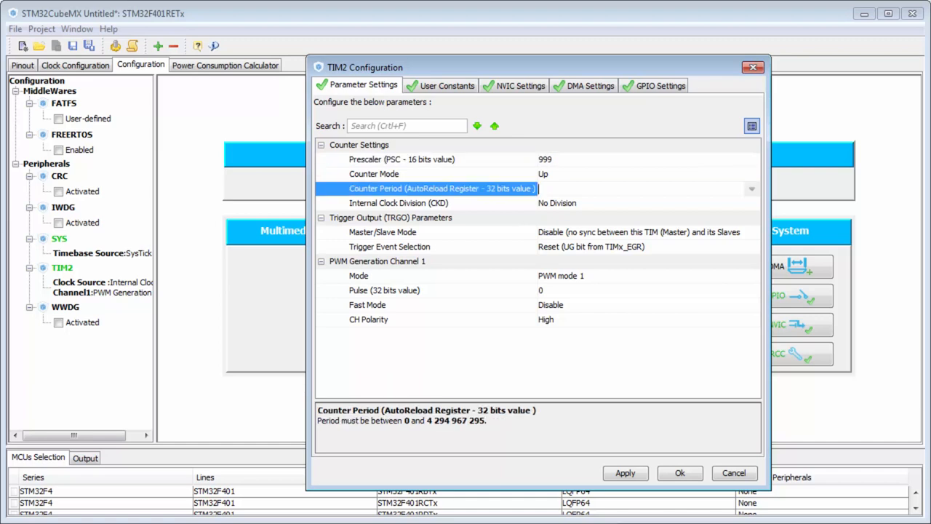
pyautogui.write('15999')
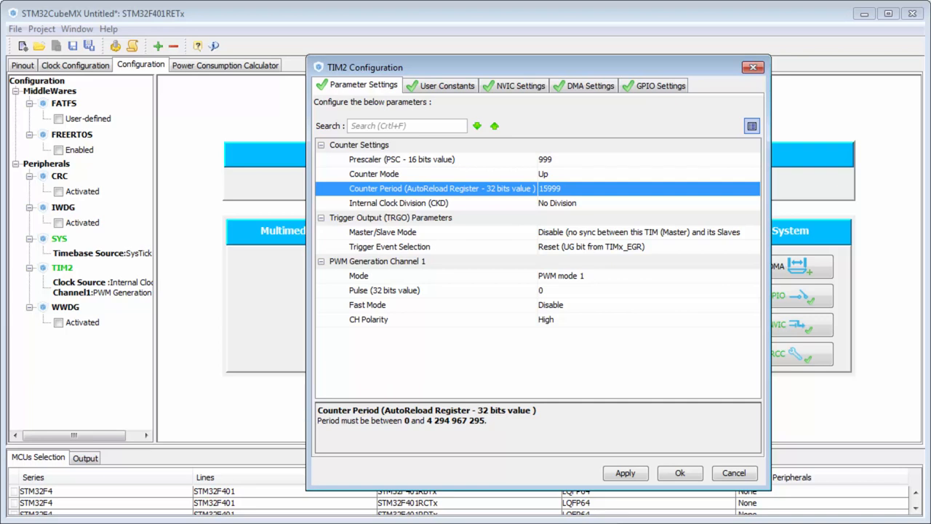
pyautogui.click(648, 188)
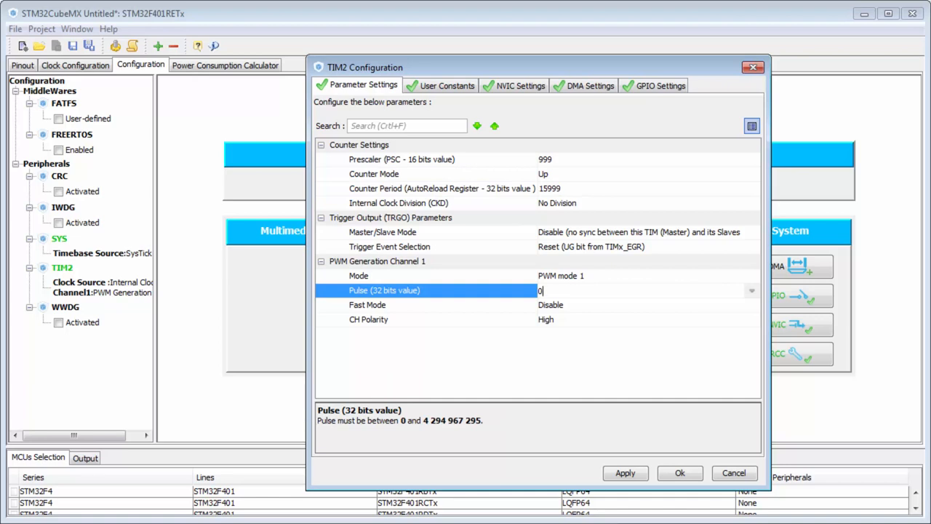
pyautogui.press('Backspace')
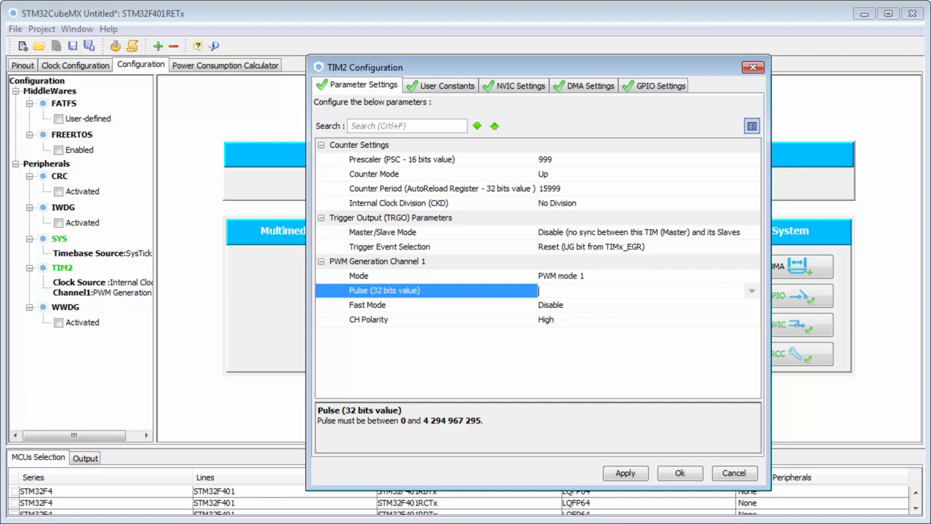
pyautogui.write('7999')
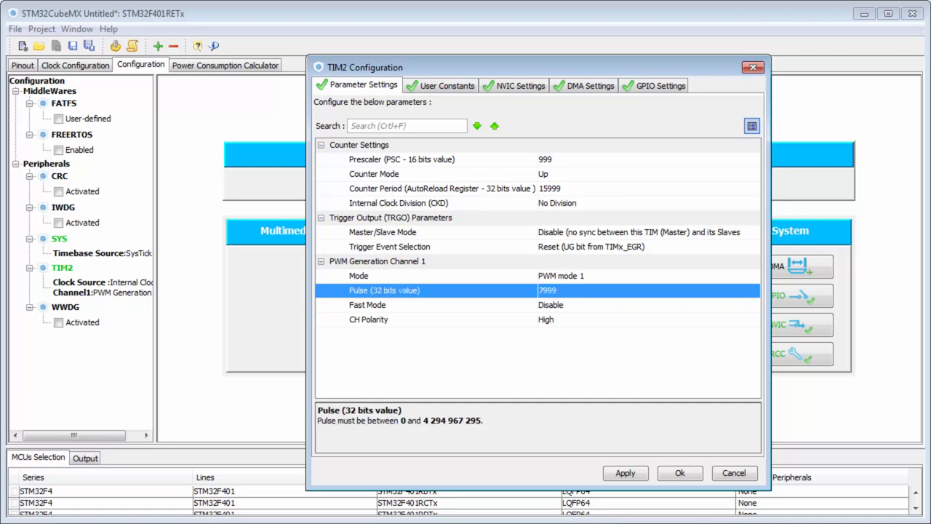
# Review TIM2's User Constants, NVIC, DMA and GPIO Settings tabs, then close the dialog.
pyautogui.click(446, 85)
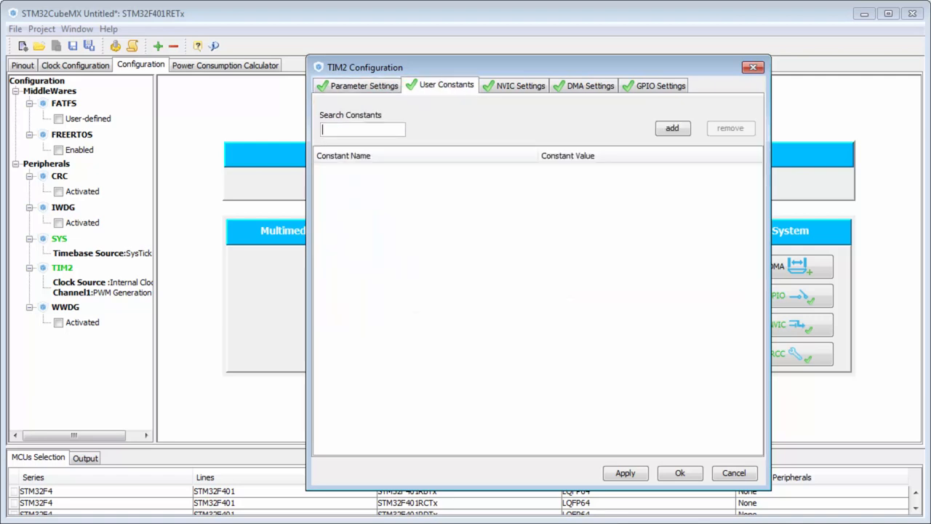
pyautogui.click(519, 85)
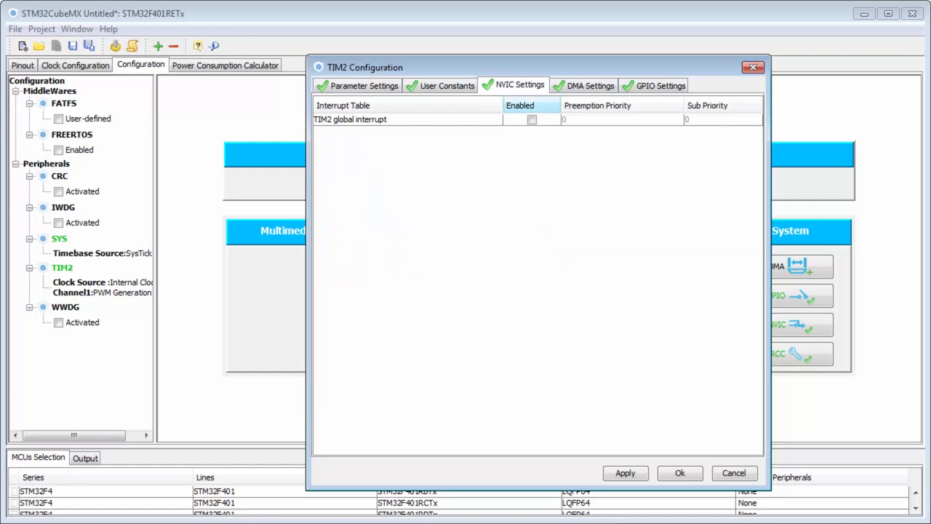
pyautogui.click(589, 85)
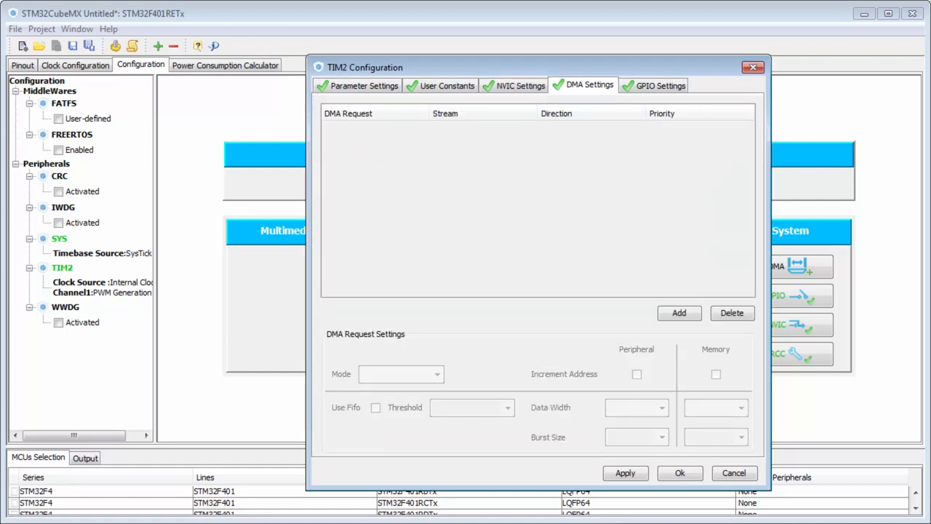
pyautogui.click(659, 85)
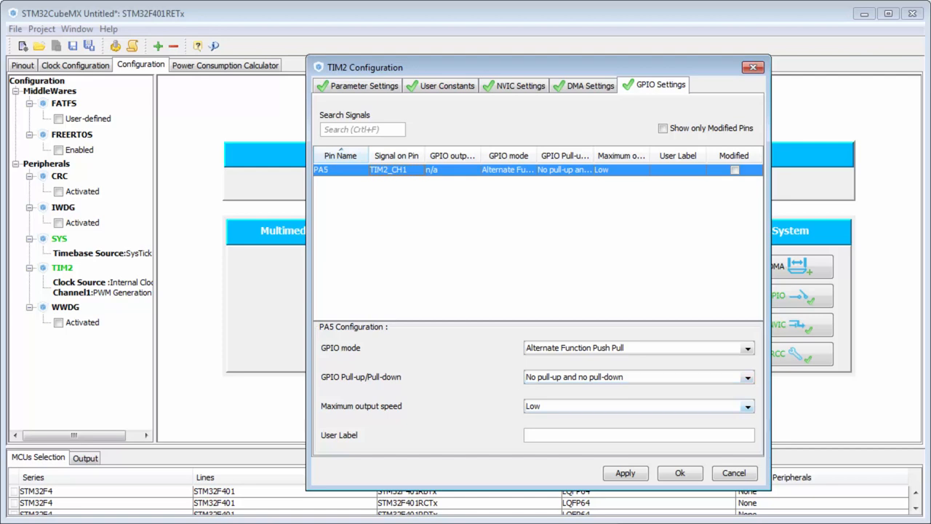
pyautogui.click(678, 473)
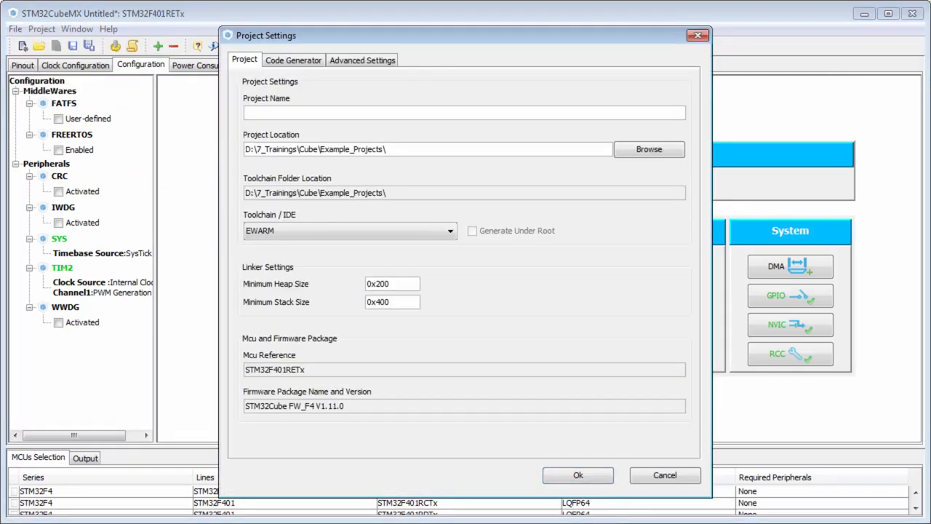
# Name the project TIM2, choose the SW4STM32 toolchain, and generate its code.
pyautogui.write('TIM2')
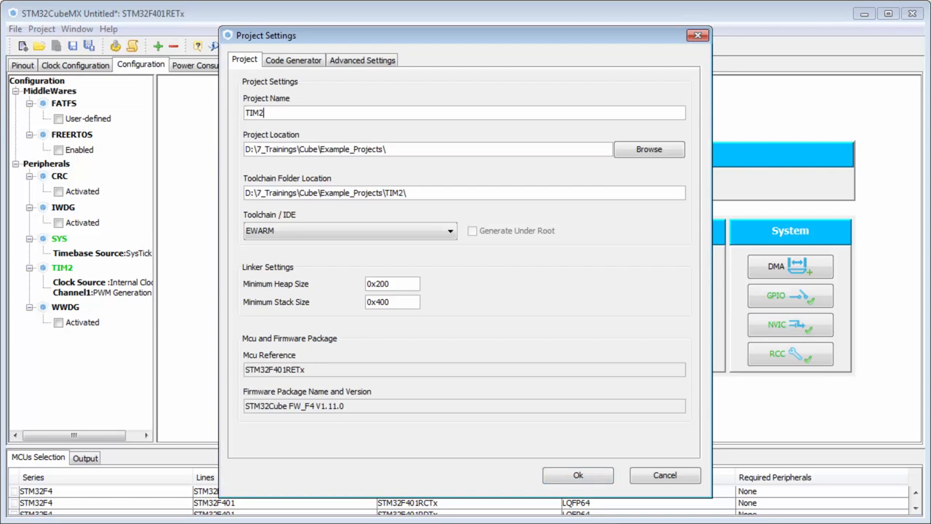
pyautogui.click(450, 230)
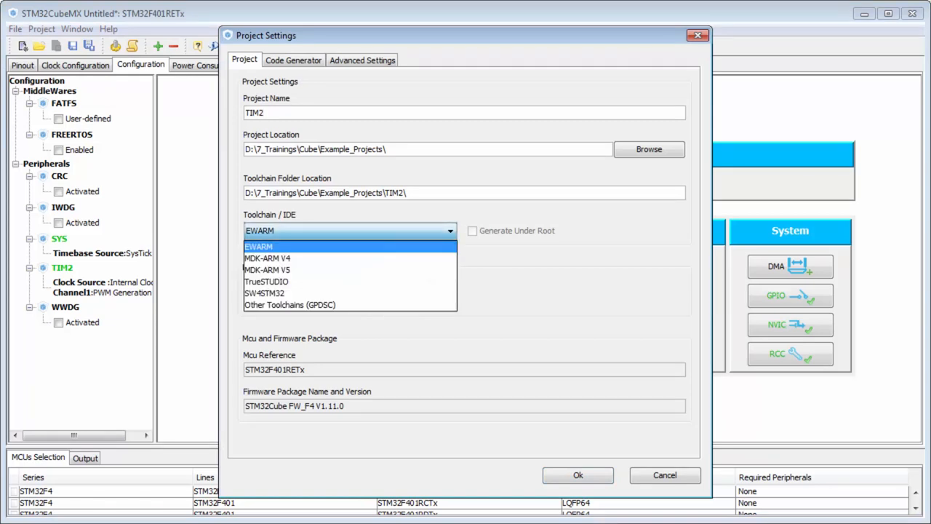
pyautogui.click(265, 292)
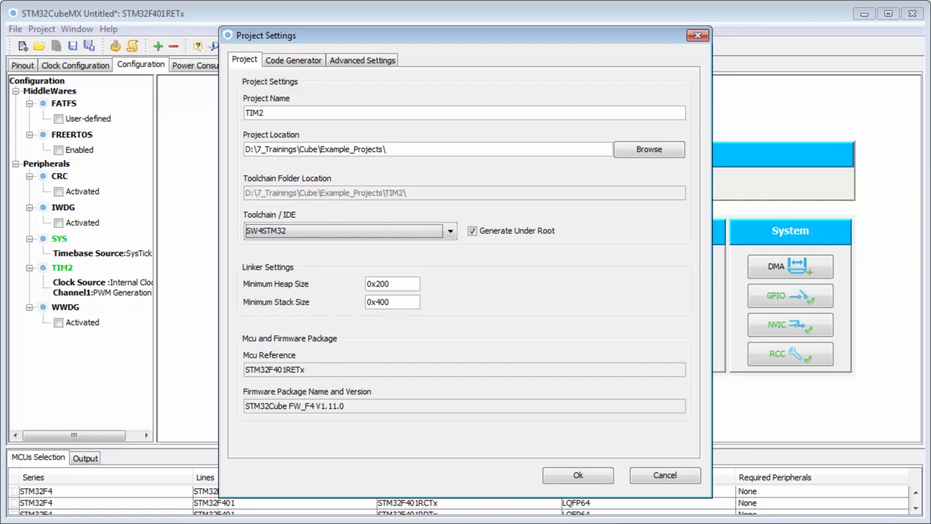
pyautogui.click(577, 474)
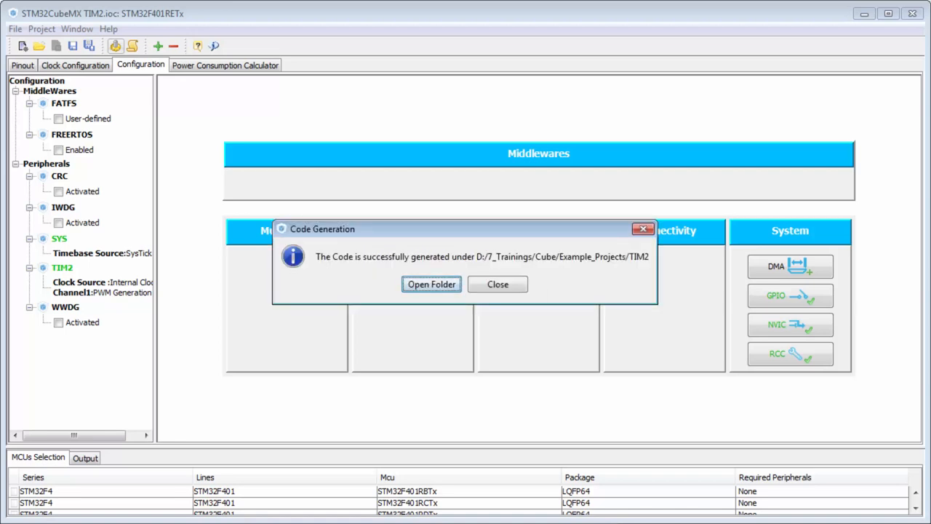
pyautogui.click(498, 283)
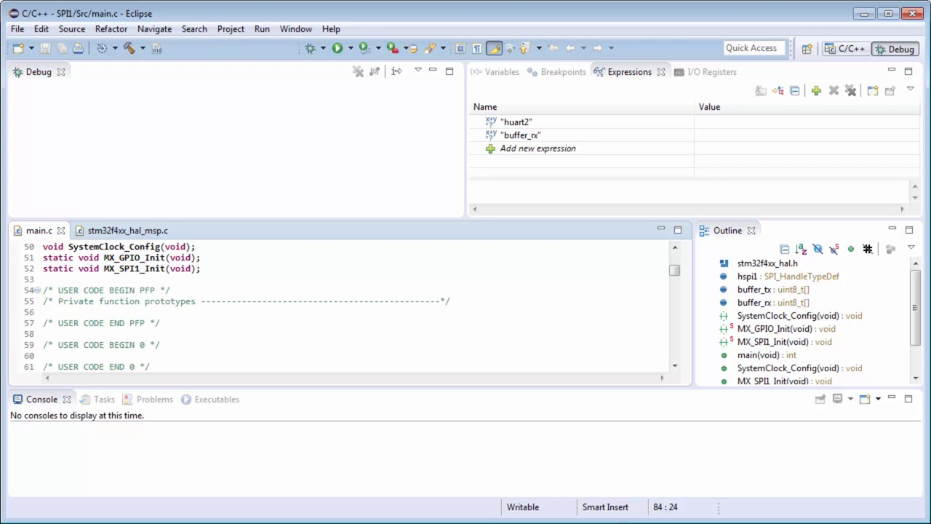
# In the C/C++ perspective, delete SPI1 from the workspace while keeping its files on disk.
pyautogui.click(845, 48)
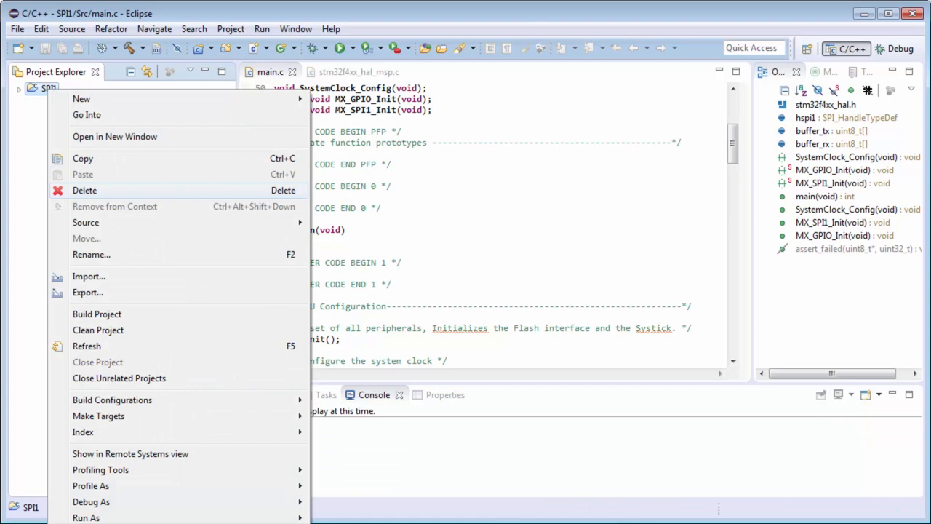
pyautogui.click(85, 190)
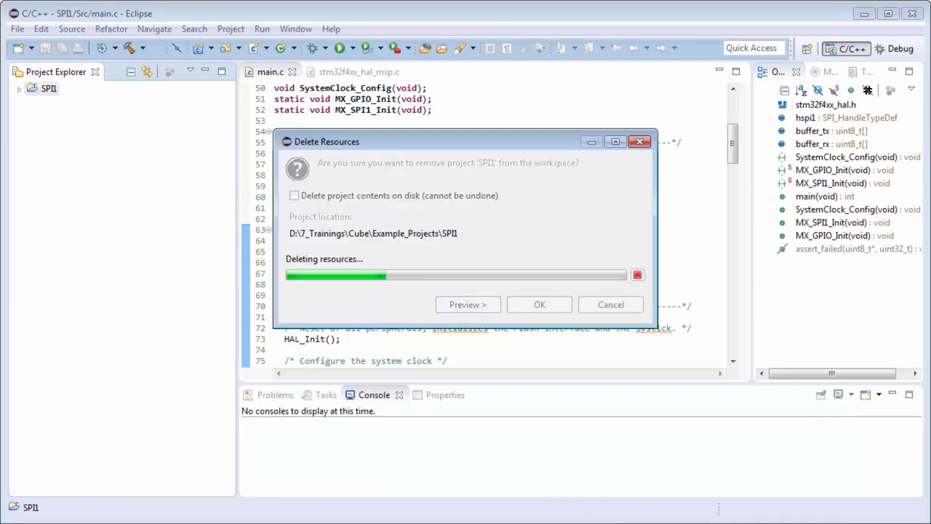
pyautogui.click(539, 304)
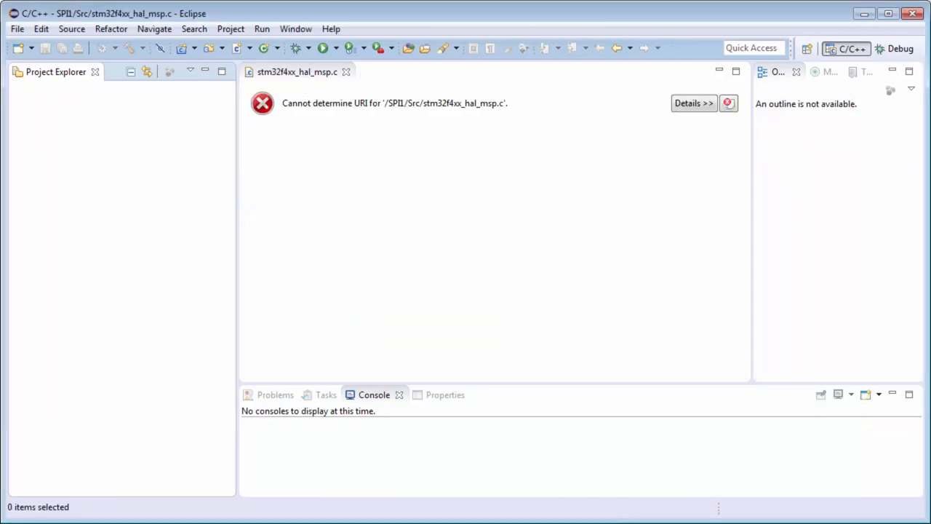
pyautogui.click(17, 28)
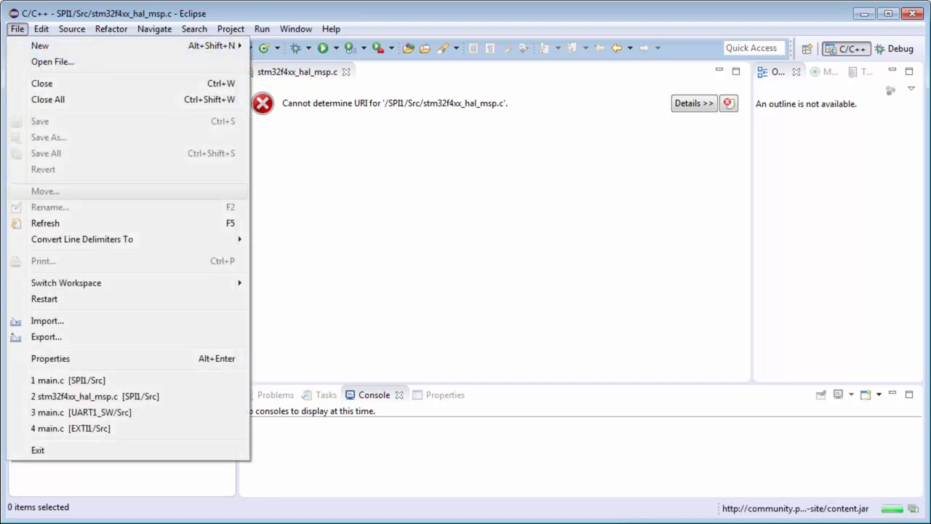
# Import only the TIM2 project from the Example_Projects folder as an existing project.
pyautogui.click(48, 321)
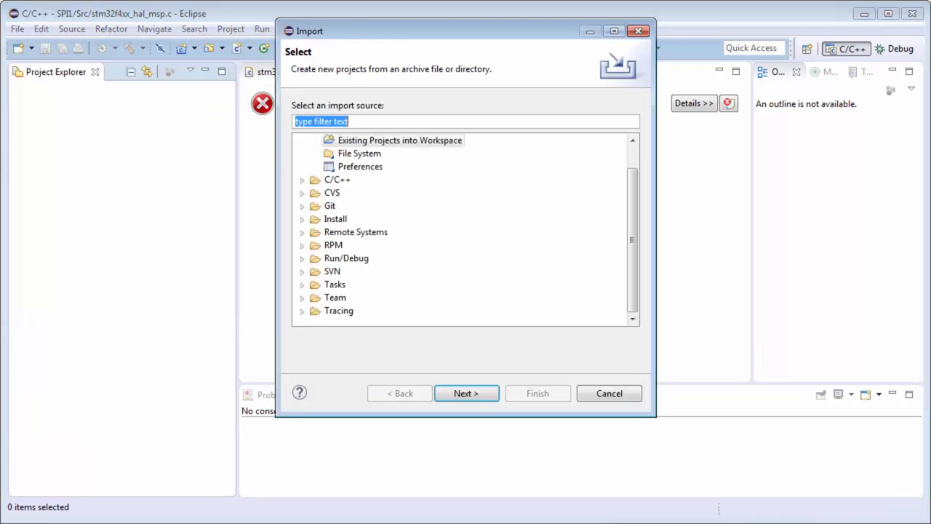
pyautogui.click(465, 392)
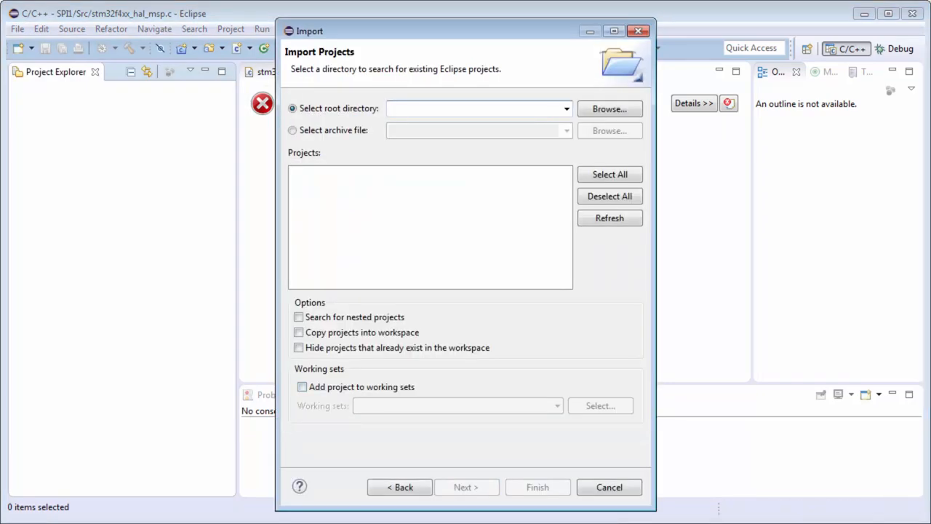
pyautogui.click(609, 108)
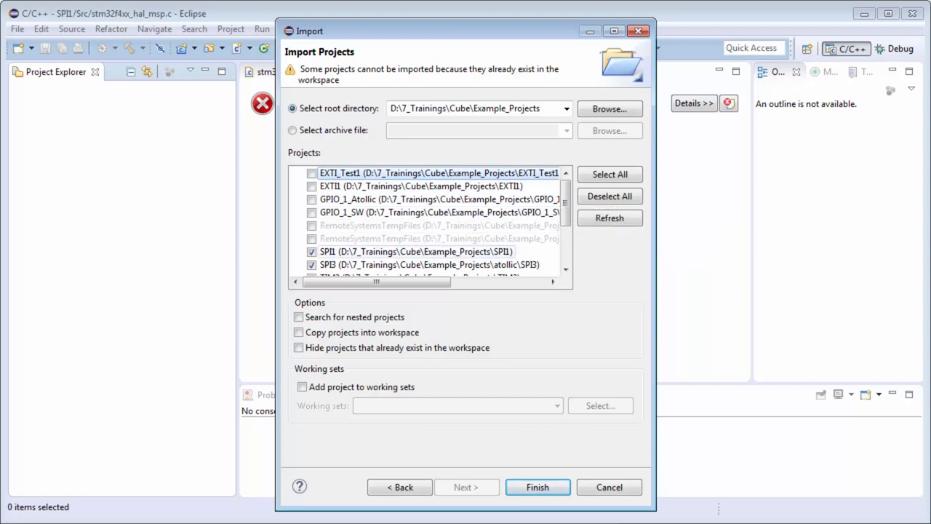
pyautogui.scroll(-3)
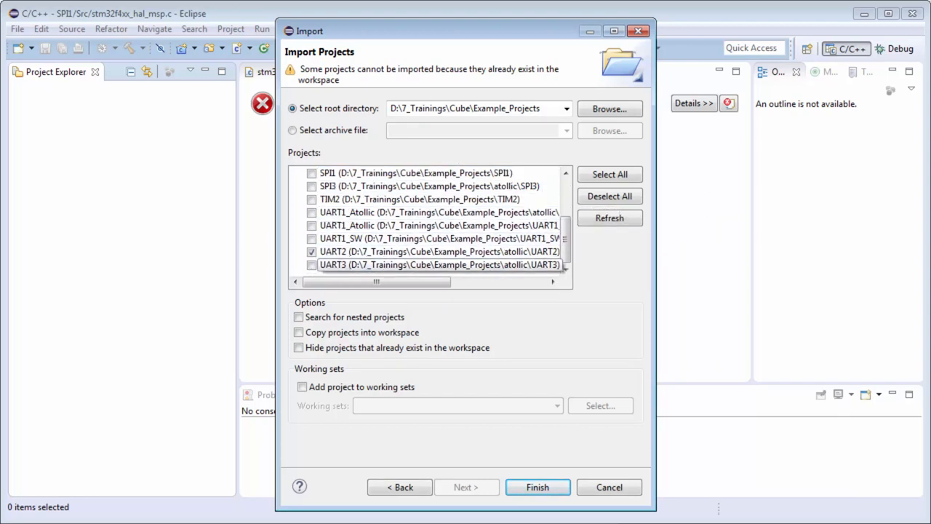
pyautogui.click(312, 199)
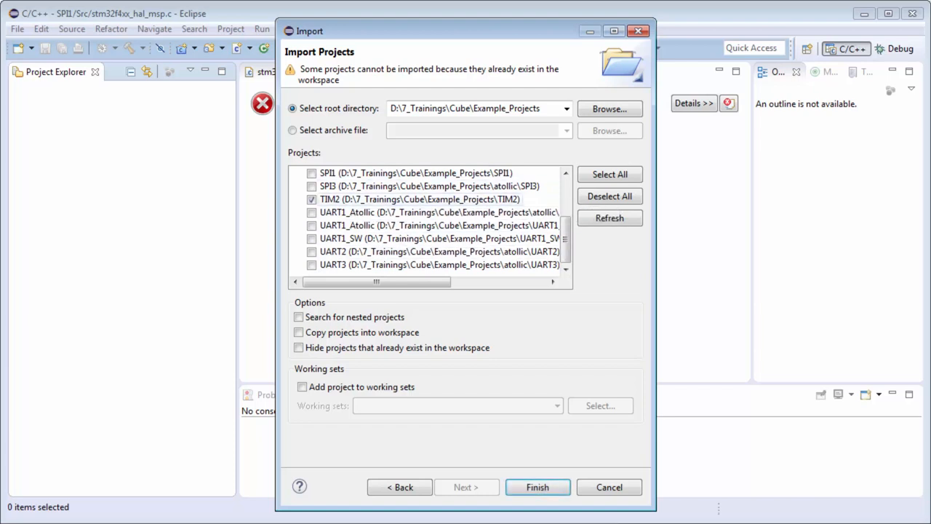
pyautogui.click(537, 488)
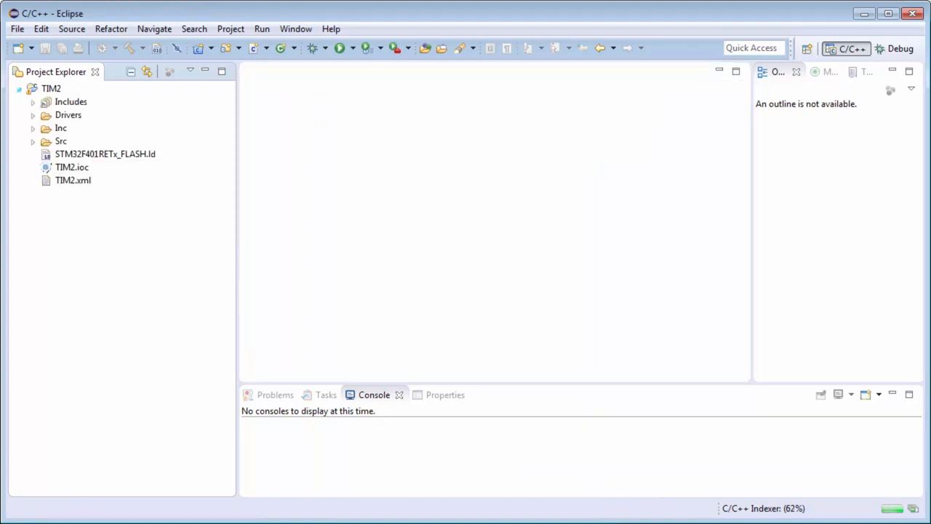
# Open TIM2's main.c, scroll through MX_TIM2_Init, then open stm32f4xx_hal_msp.c.
pyautogui.click(33, 141)
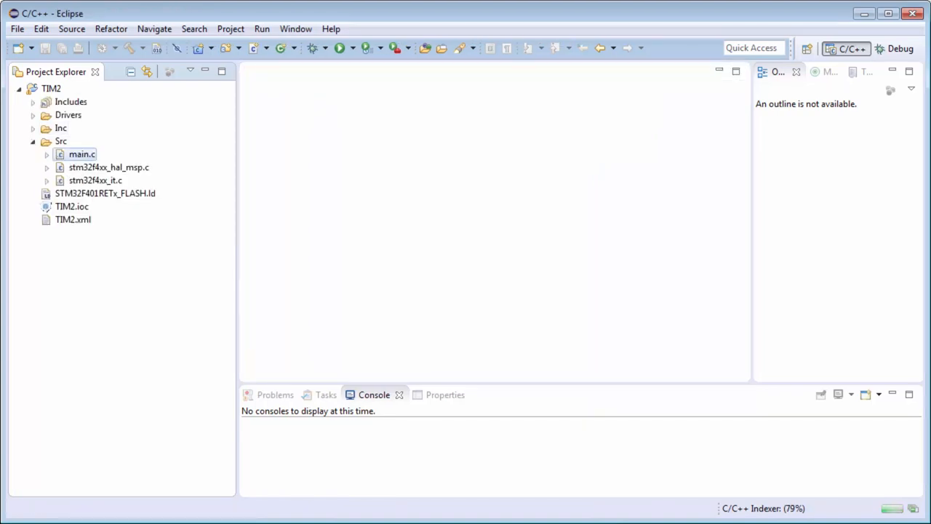
pyautogui.doubleClick(81, 154)
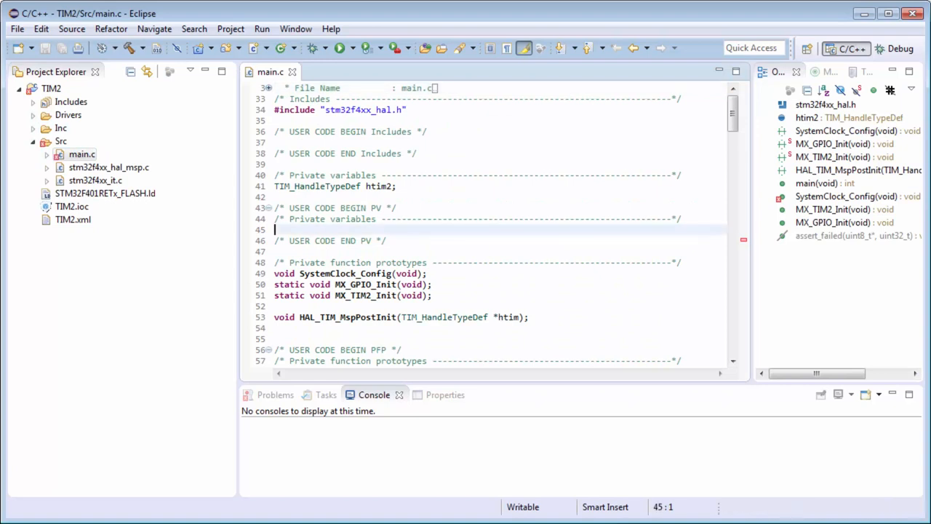
pyautogui.scroll(-3)
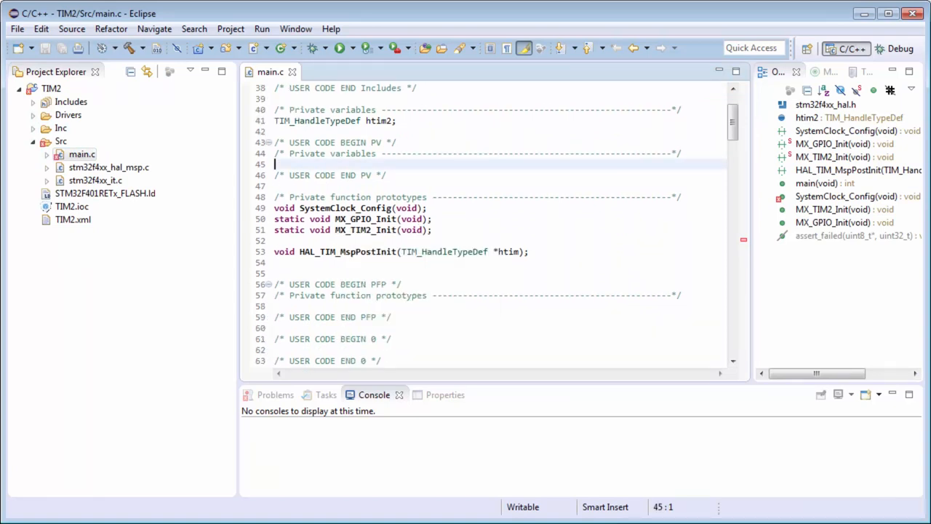
pyautogui.scroll(-3)
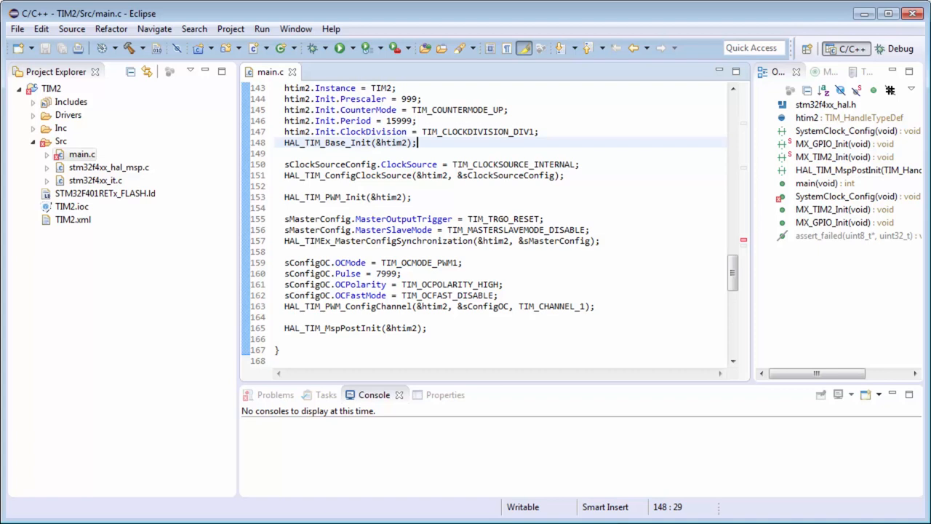
pyautogui.scroll(3)
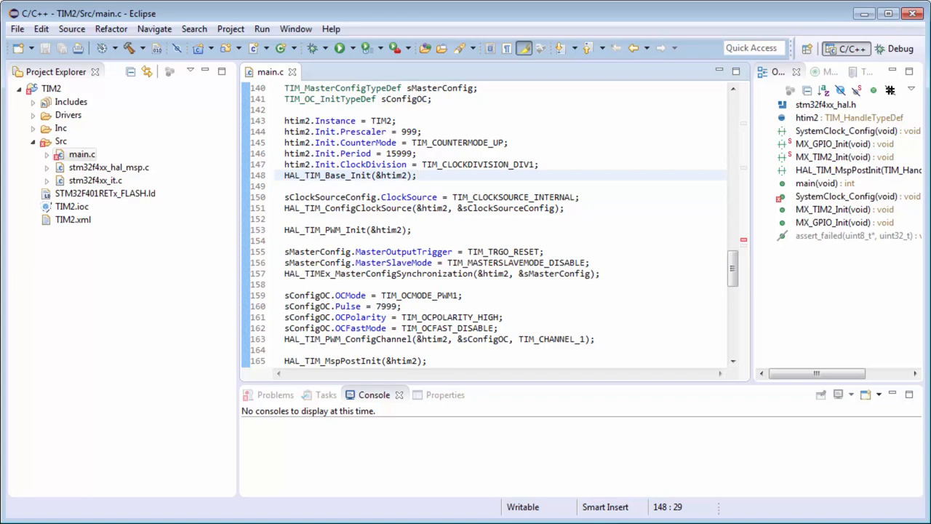
pyautogui.scroll(3)
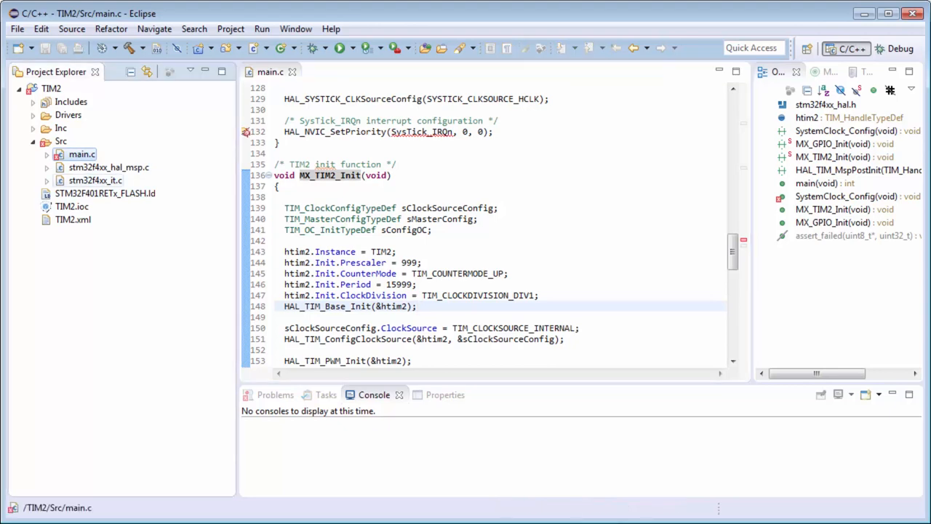
pyautogui.click(95, 181)
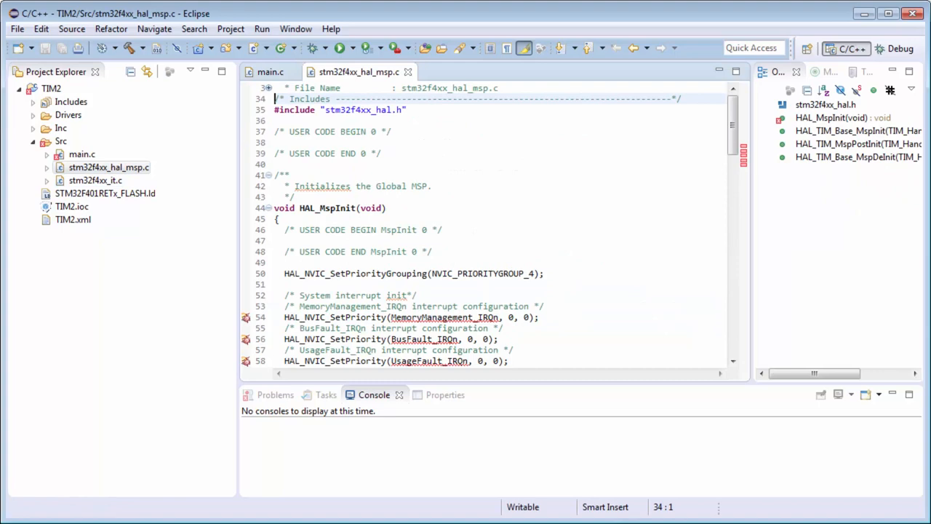
pyautogui.scroll(-3)
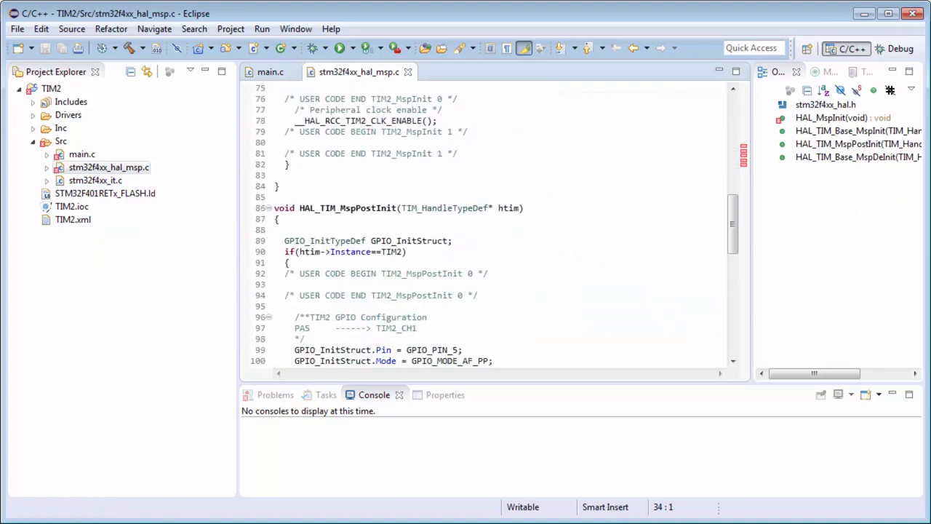
pyautogui.scroll(-3)
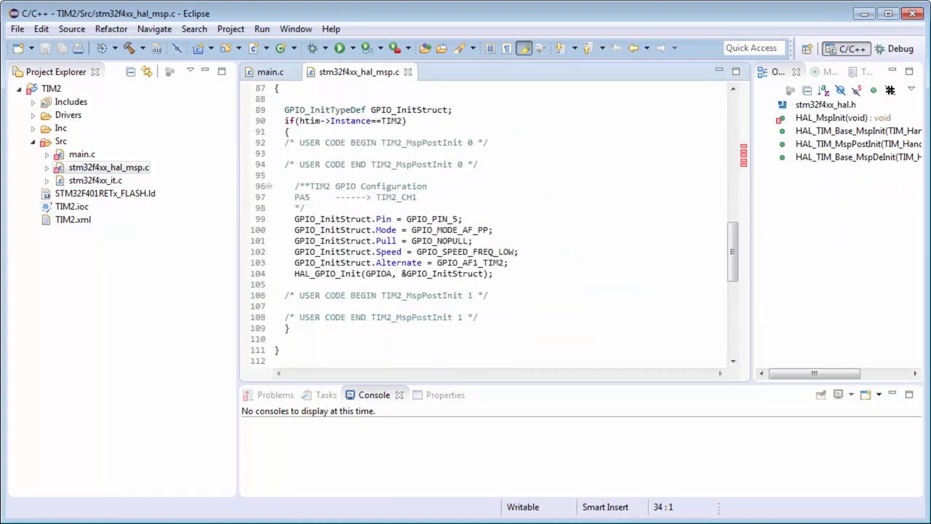
pyautogui.doubleClick(471, 262)
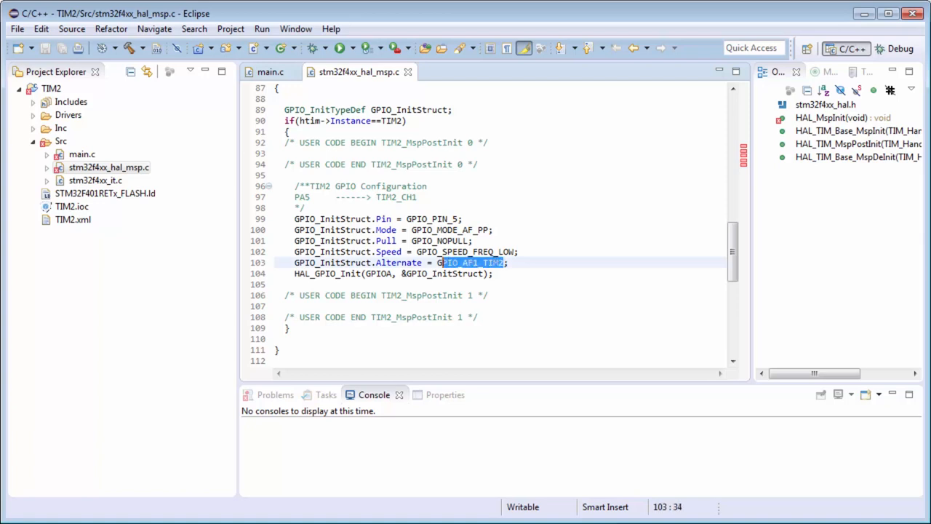
pyautogui.click(400, 274)
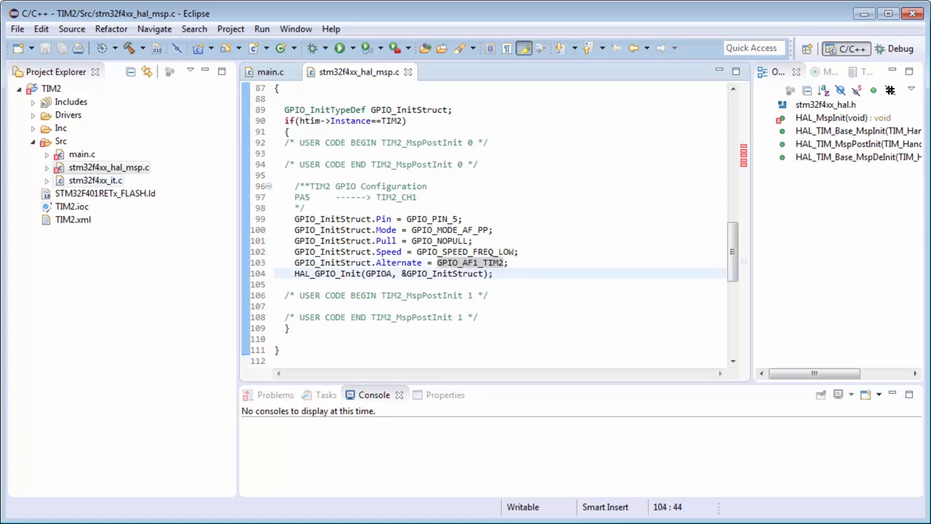
pyautogui.click(94, 180)
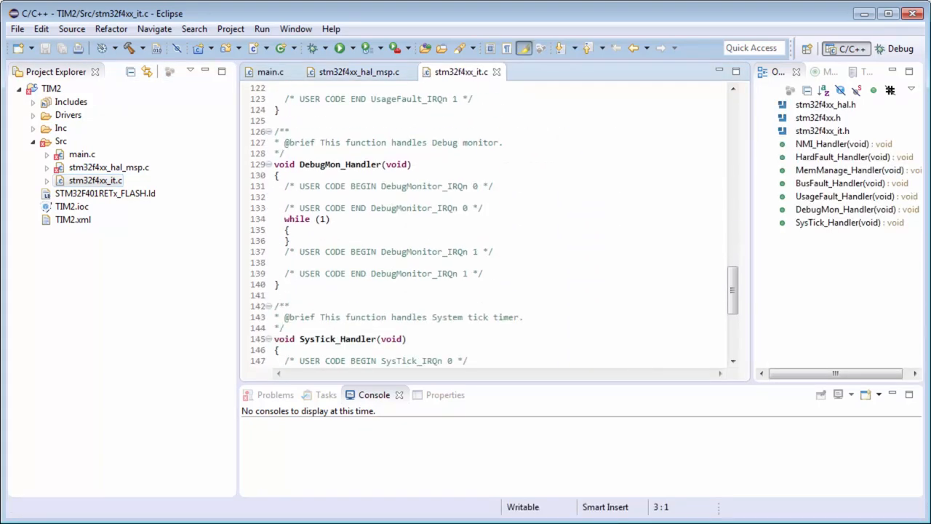
pyautogui.scroll(-3)
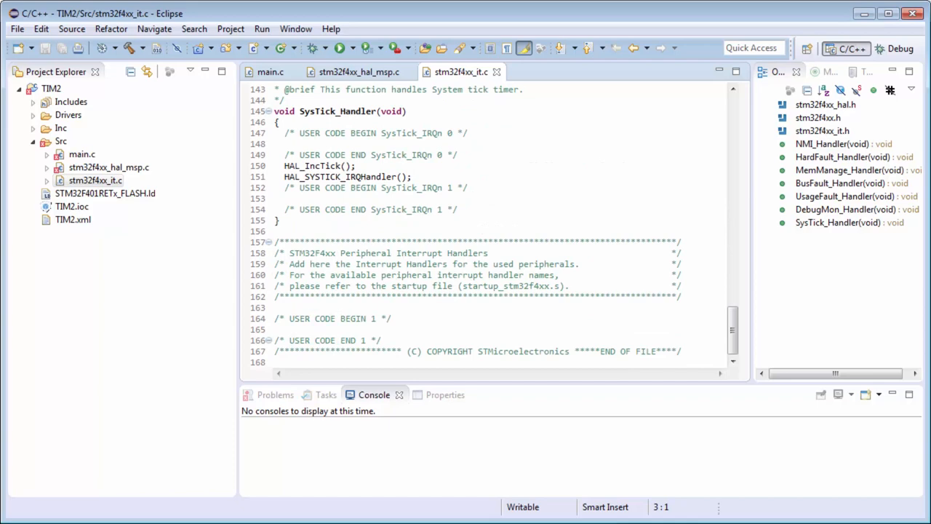
pyautogui.click(270, 71)
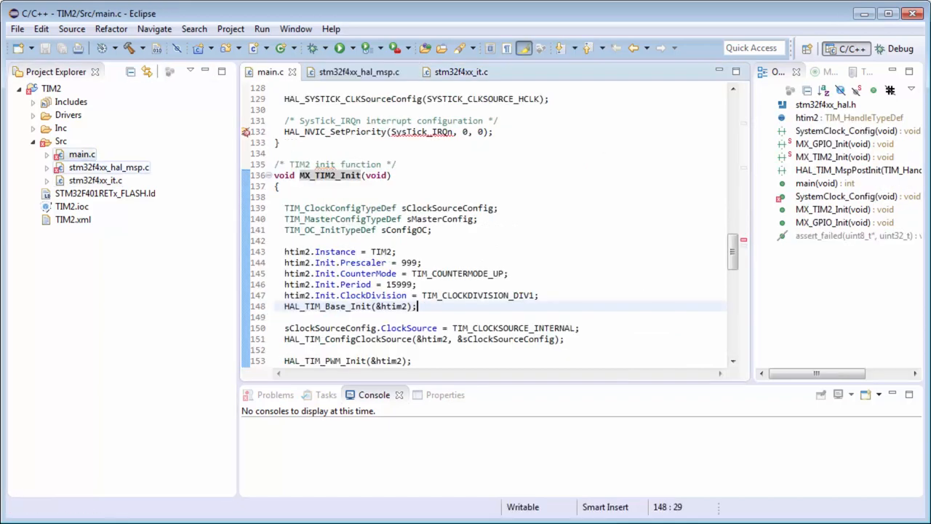
pyautogui.scroll(3)
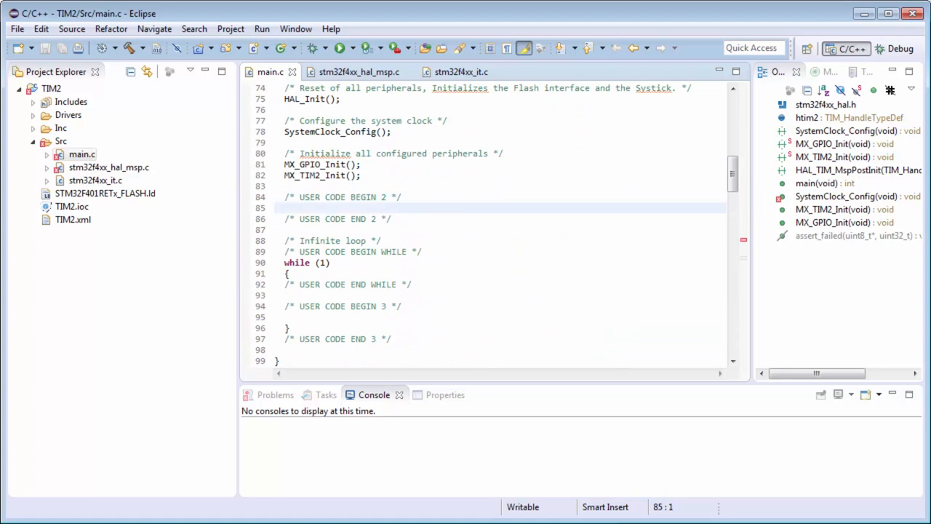
# On line 85 under USER CODE BEGIN 2, enter HAL_TIM_PWM_Start(&htim2, using content assist.
pyautogui.write('H')
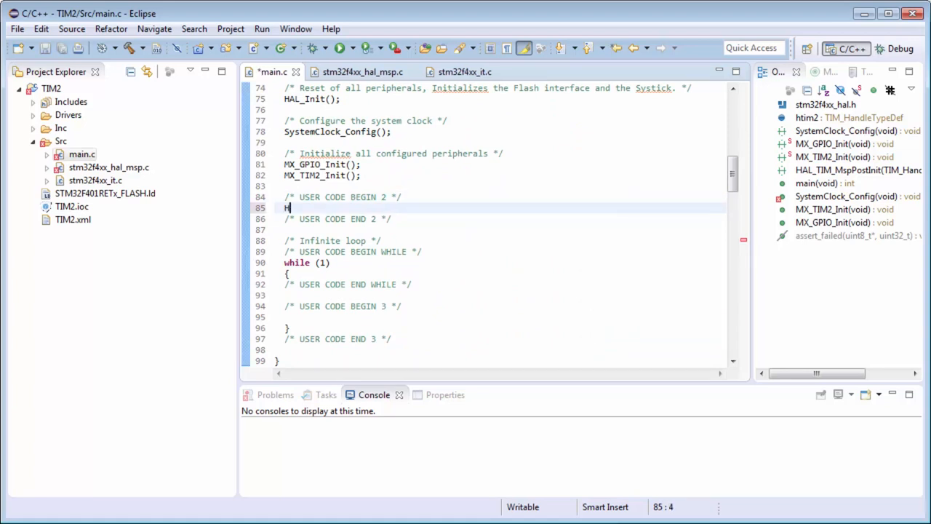
pyautogui.write('AL_')
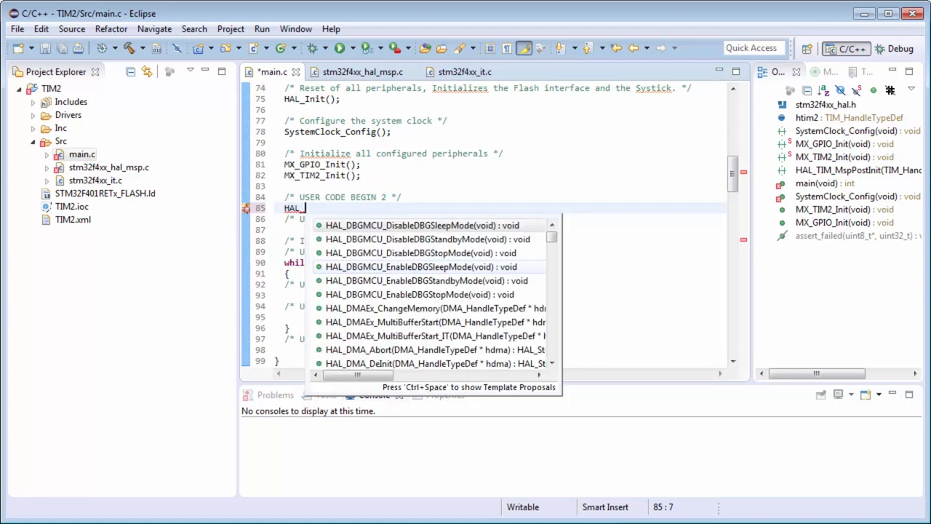
pyautogui.write('TIM_')
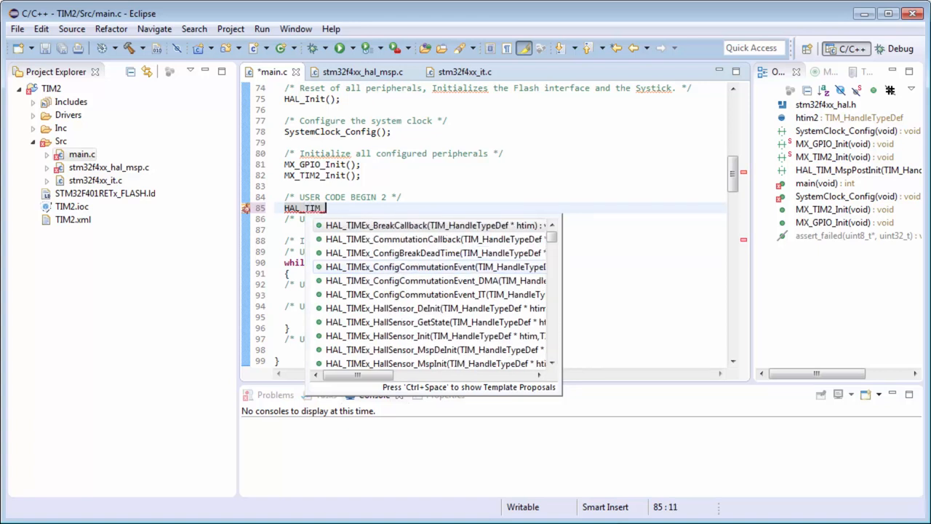
pyautogui.write('PW')
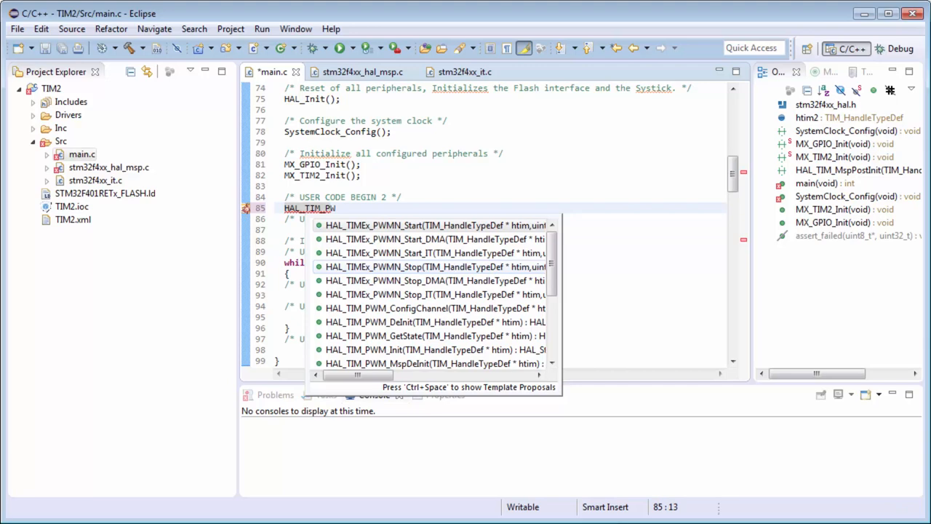
pyautogui.scroll(-3)
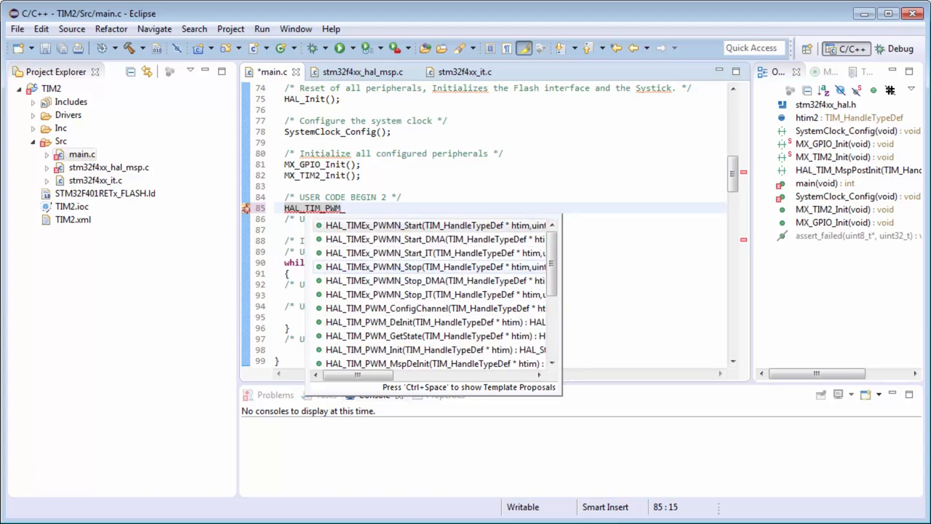
pyautogui.write('Start(')
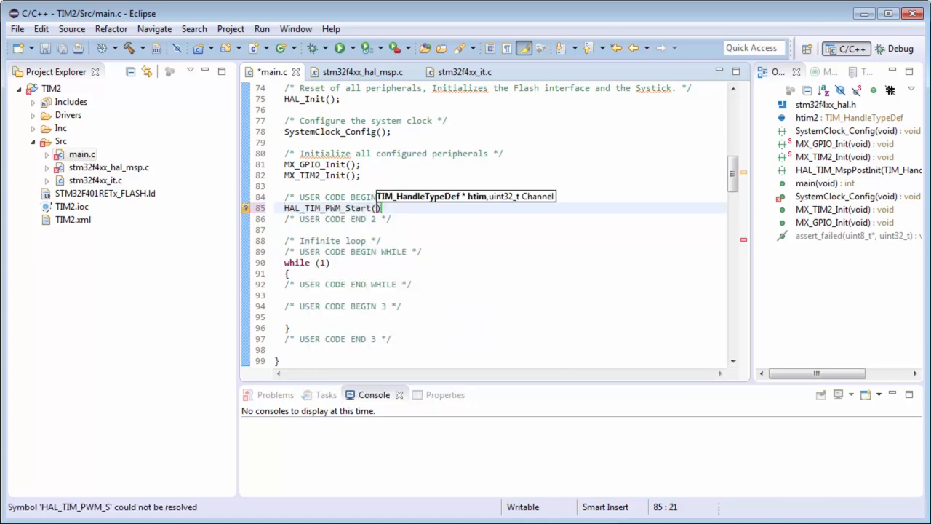
pyautogui.write('&')
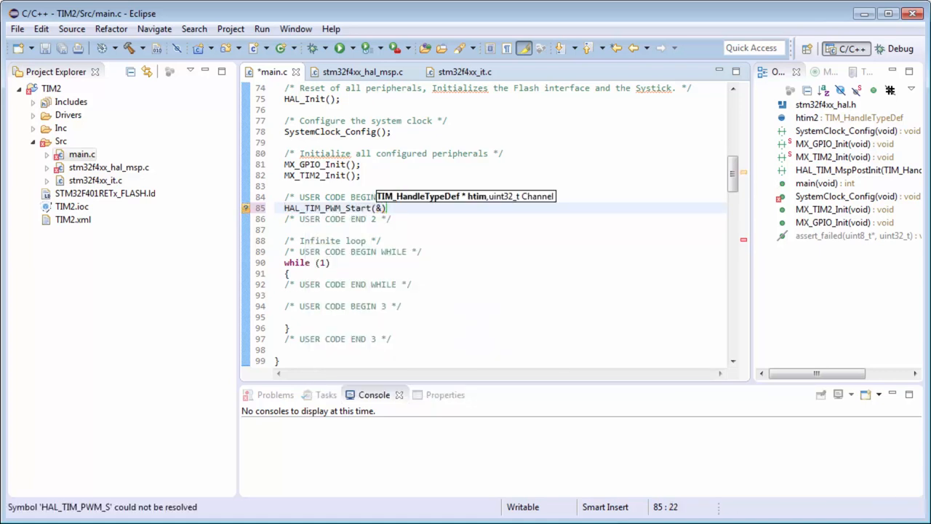
pyautogui.write('h')
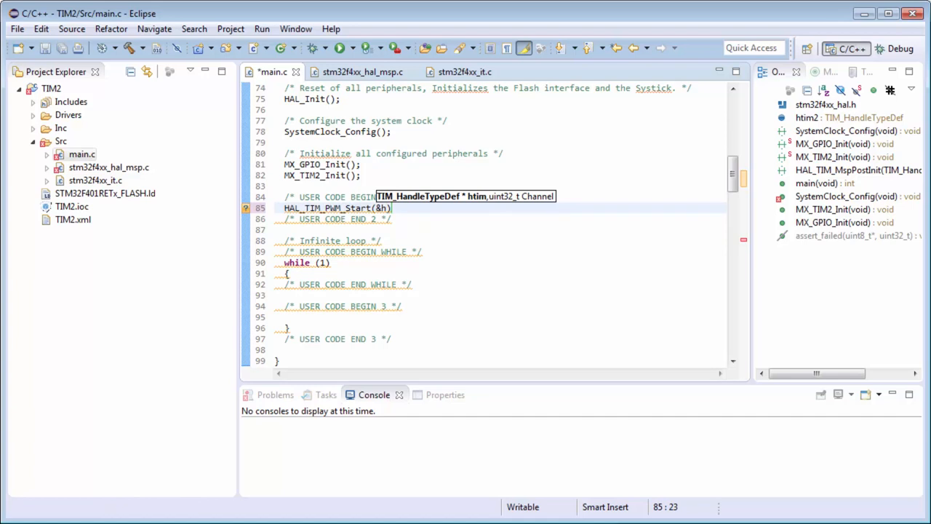
pyautogui.write('tim2')
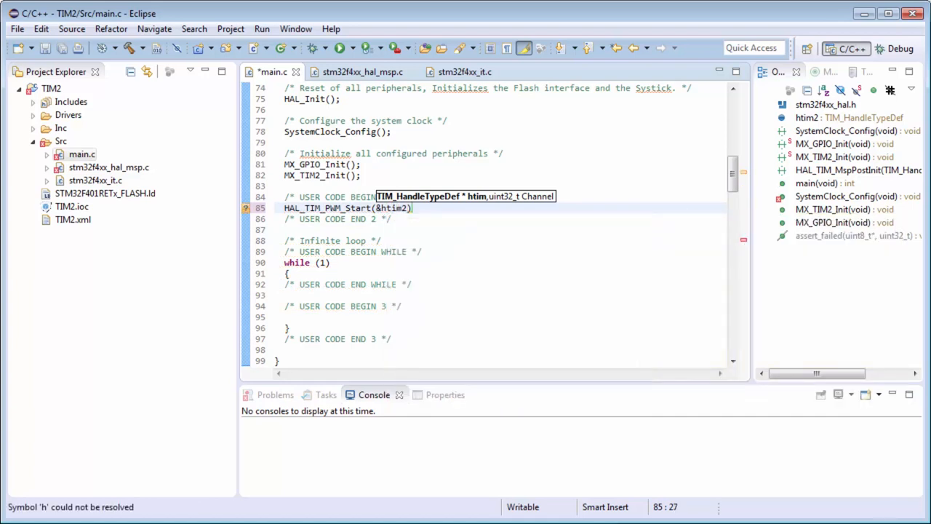
pyautogui.write(',')
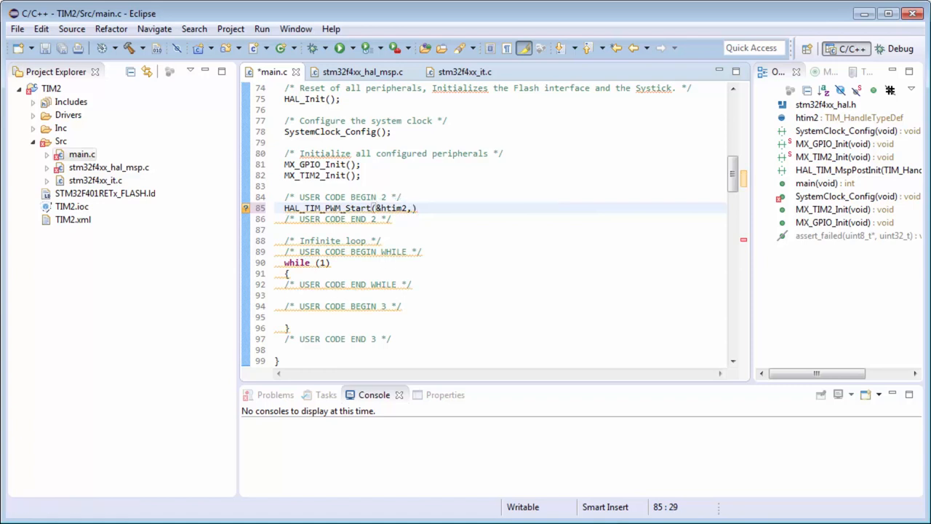
# Jump to HAL_TIM_PWM_Start's declaration in stm32f4xx_hal_tim.c, declining the Editor Scalability prompt.
pyautogui.rightClick(328, 208)
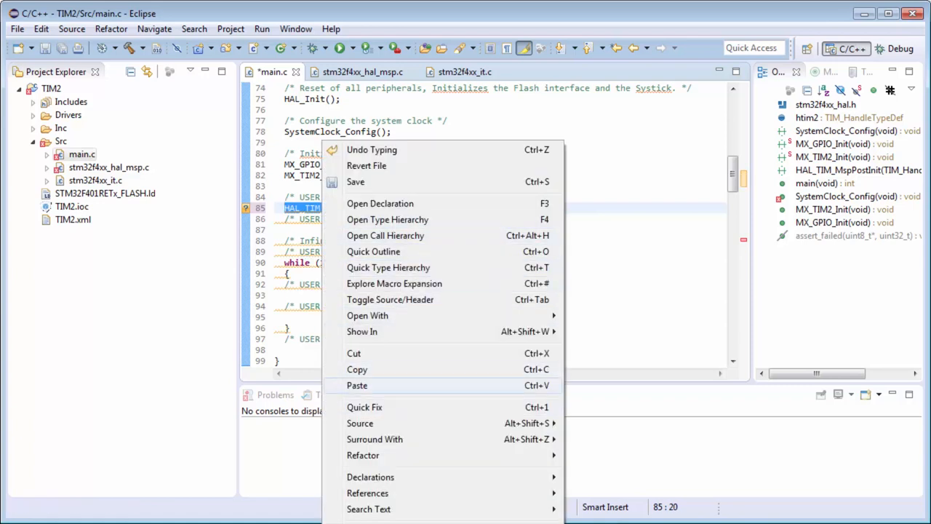
pyautogui.moveTo(380, 203)
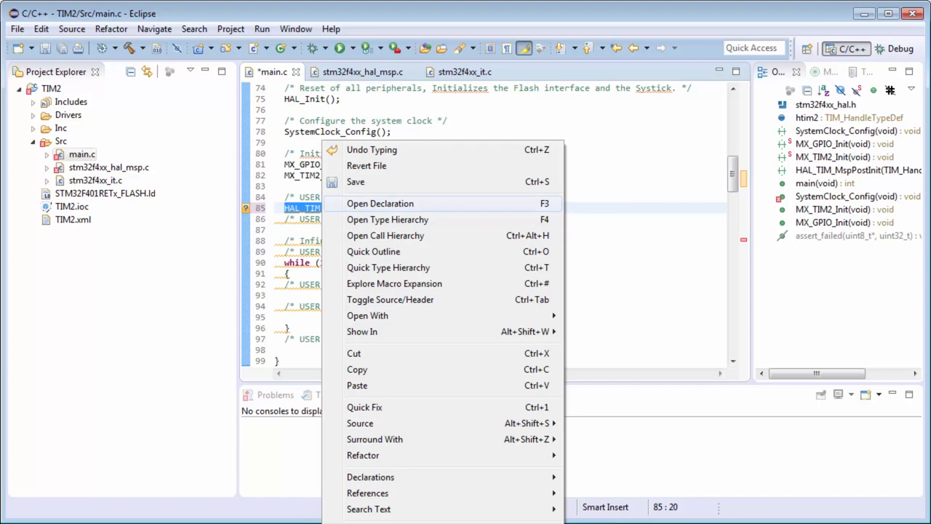
pyautogui.click(379, 203)
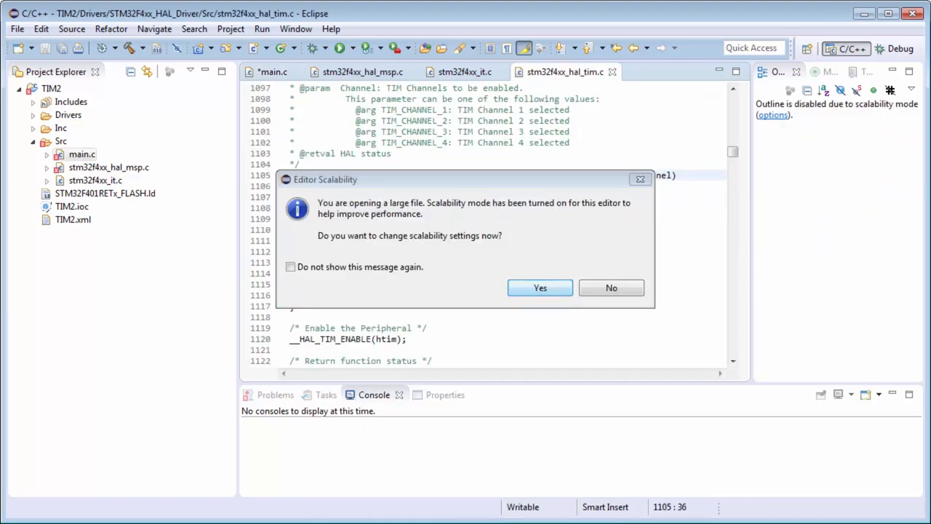
pyautogui.click(539, 287)
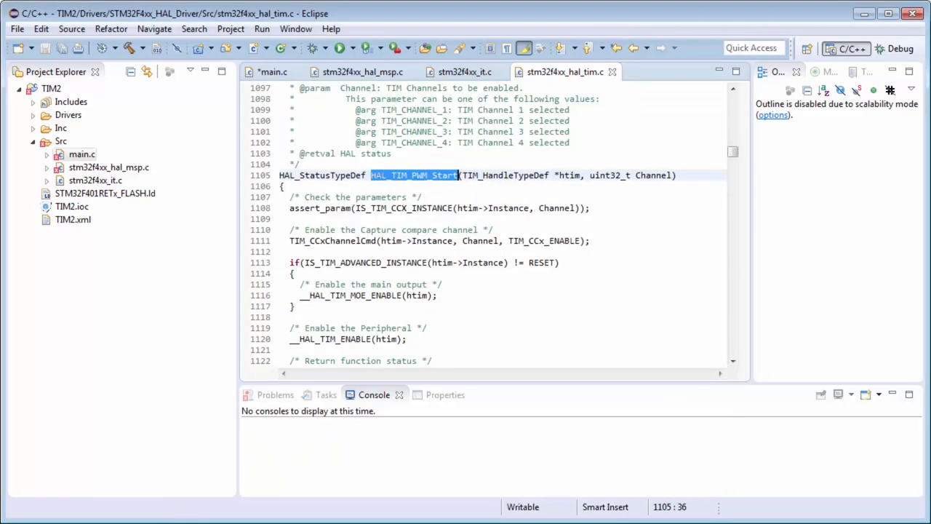
pyautogui.scroll(3)
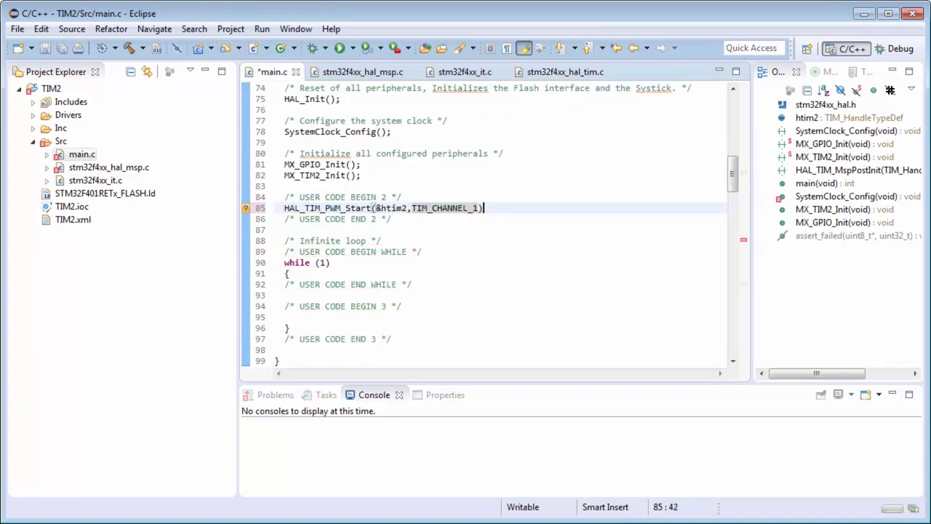
# End the PWM start call with a semicolon, then save and build the TIM2 project.
pyautogui.write(';')
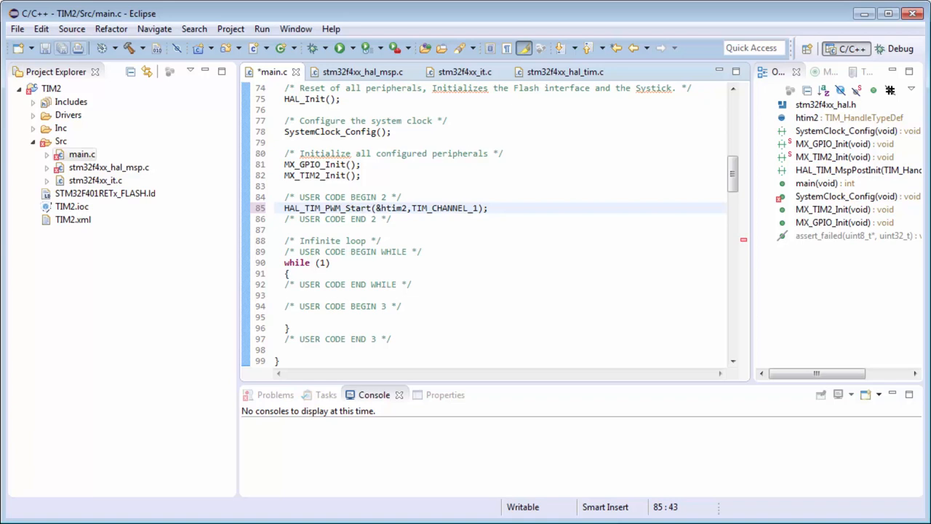
pyautogui.press('ctrl+s')
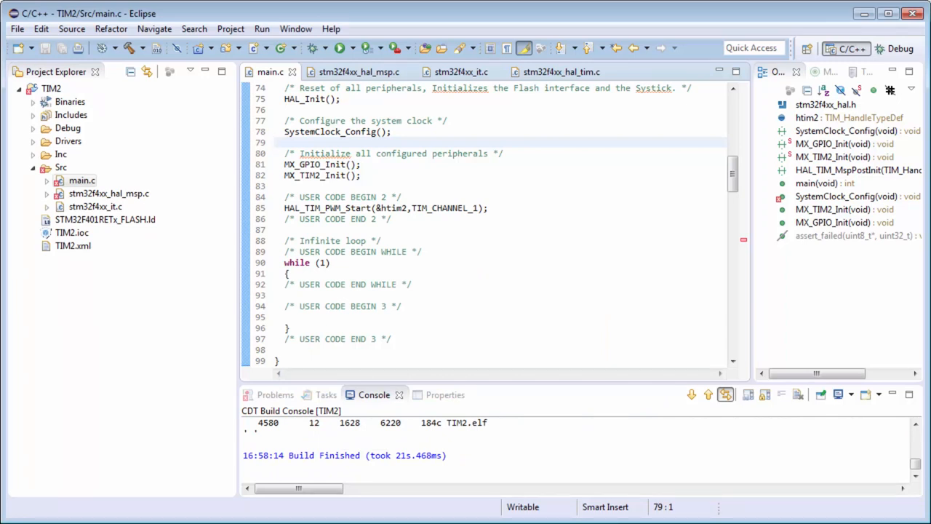
# In Debug Configurations, define the TIM2 board with the ST-Link debug device.
pyautogui.click(325, 48)
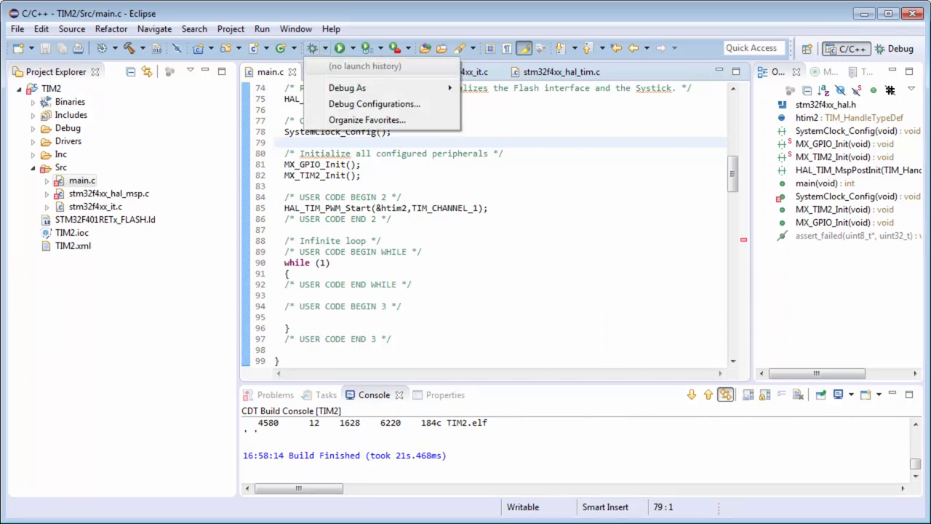
pyautogui.click(374, 103)
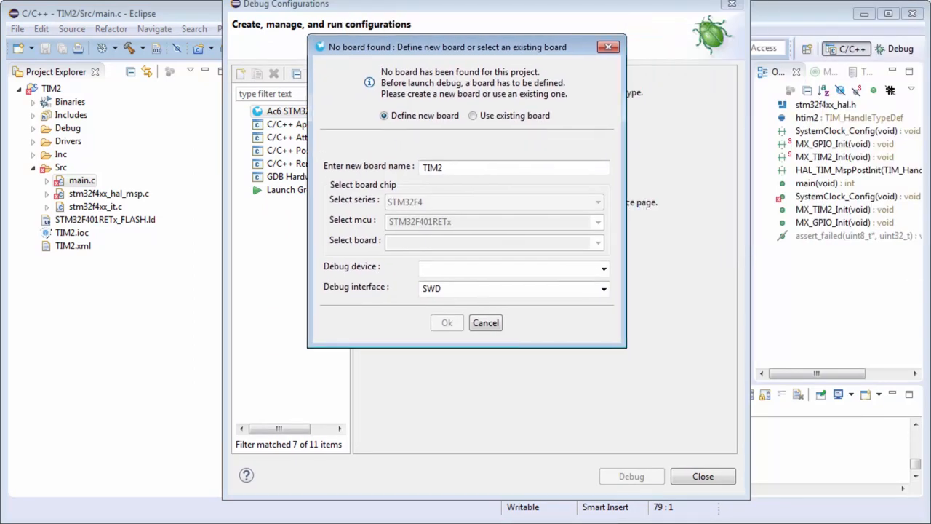
pyautogui.click(603, 268)
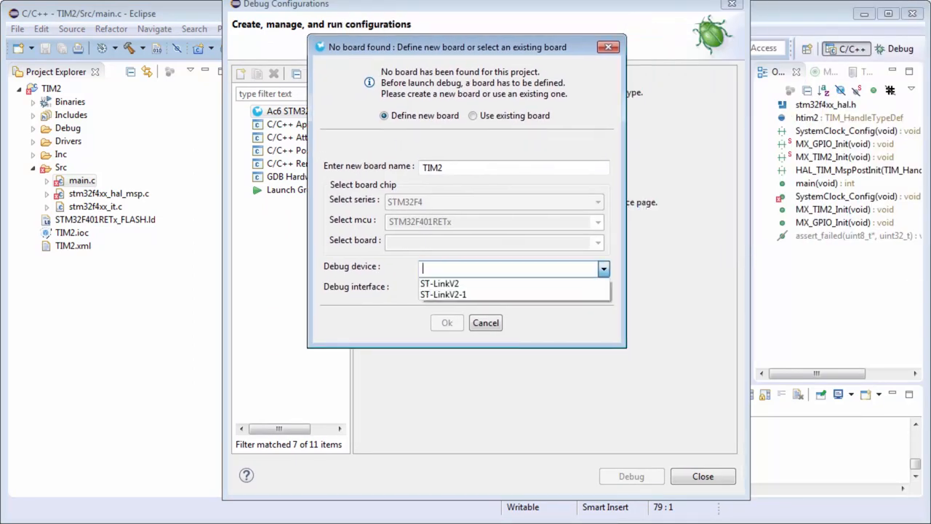
pyautogui.click(443, 294)
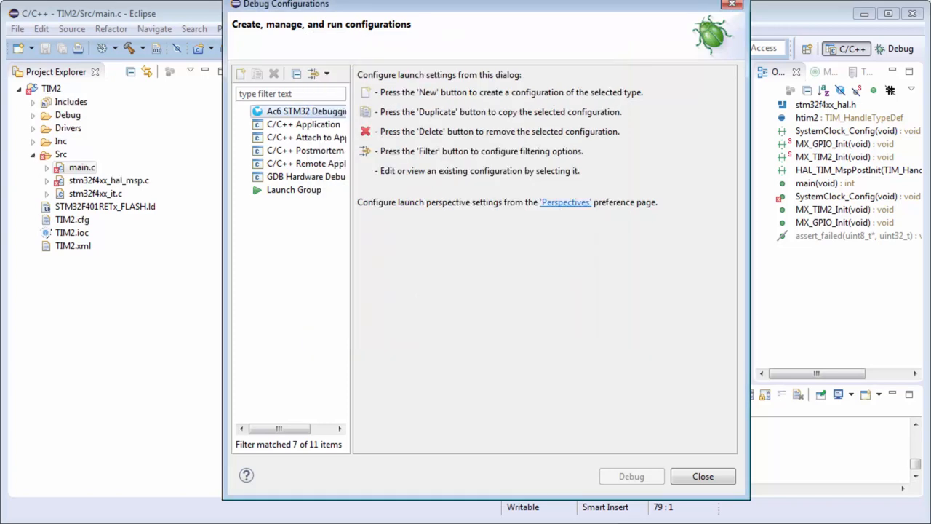
# Launch Ac6 STM32 Debugging for TIM2 and switch to the Debug perspective.
pyautogui.click(630, 476)
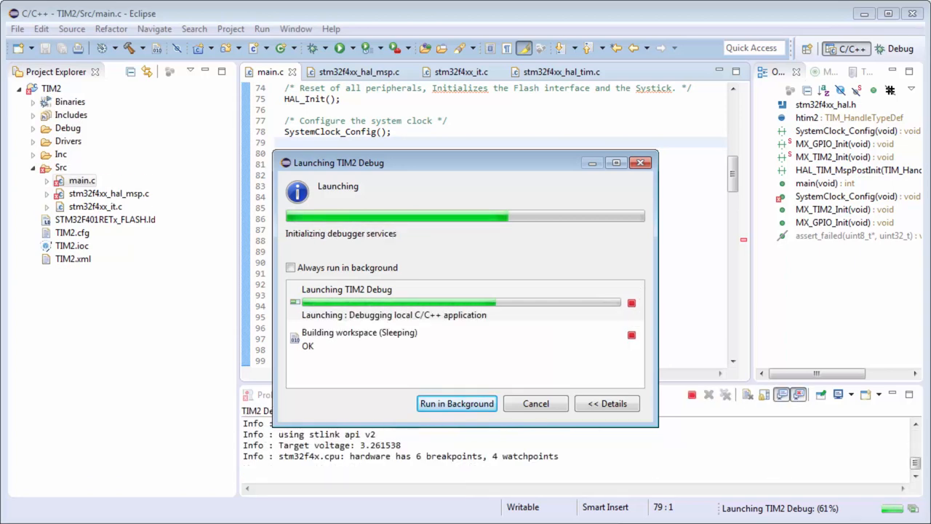
pyautogui.click(456, 403)
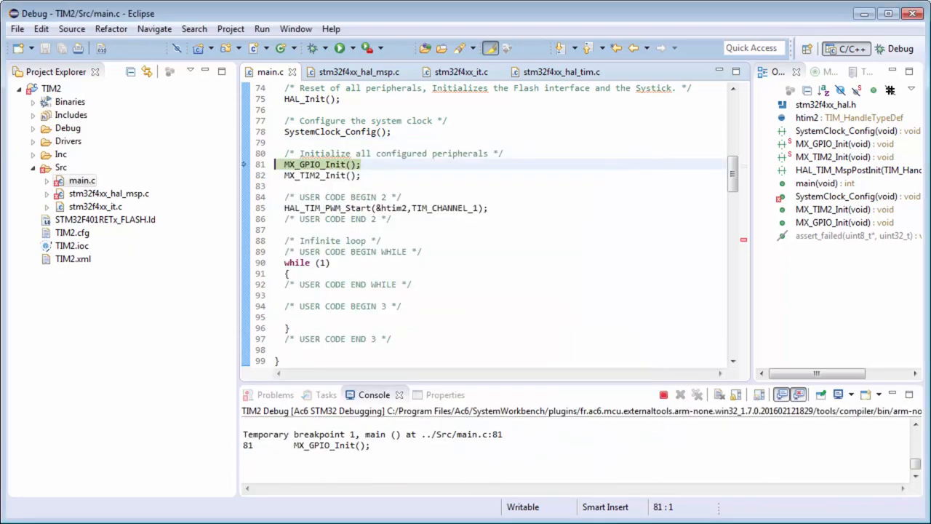
pyautogui.click(894, 48)
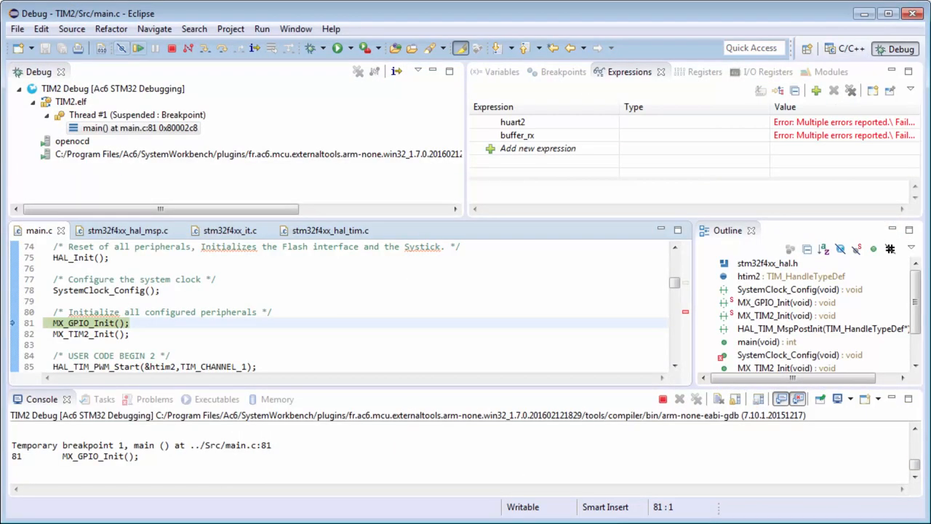